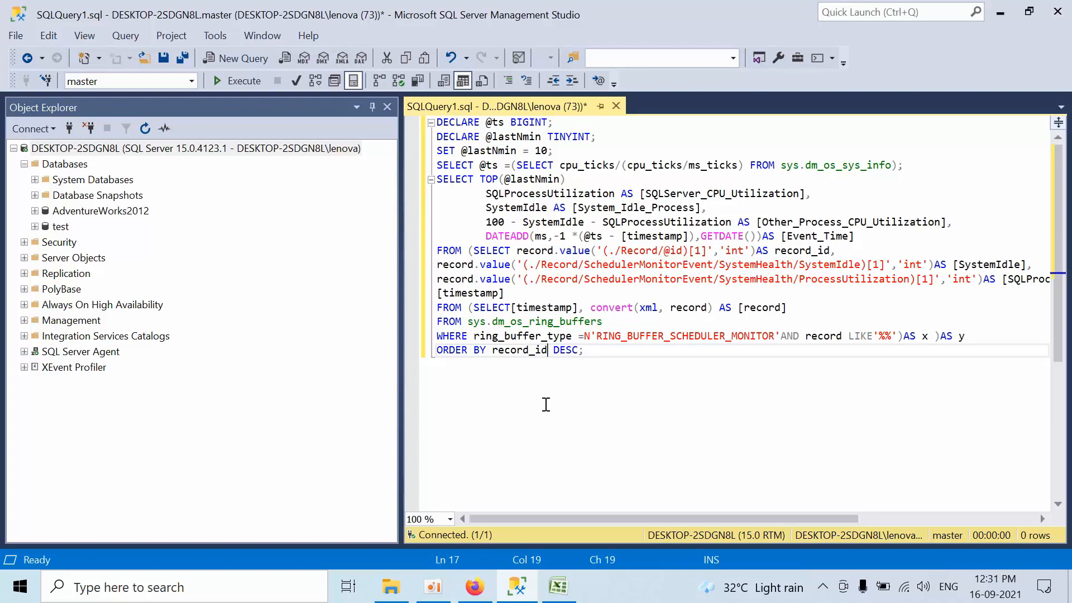
mouse_move(593, 379)
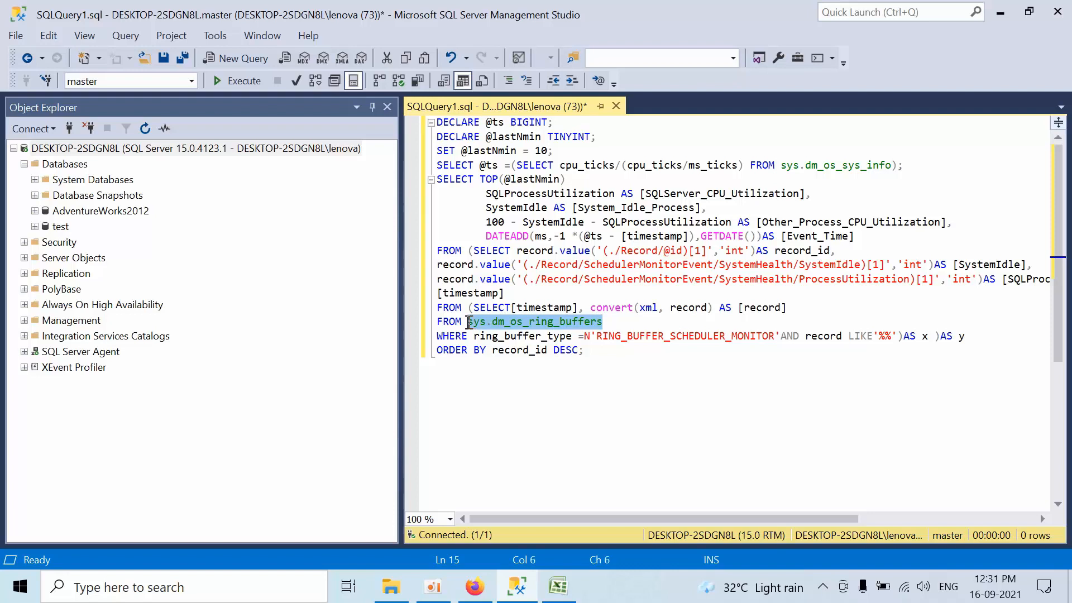
mouse_move(510, 326)
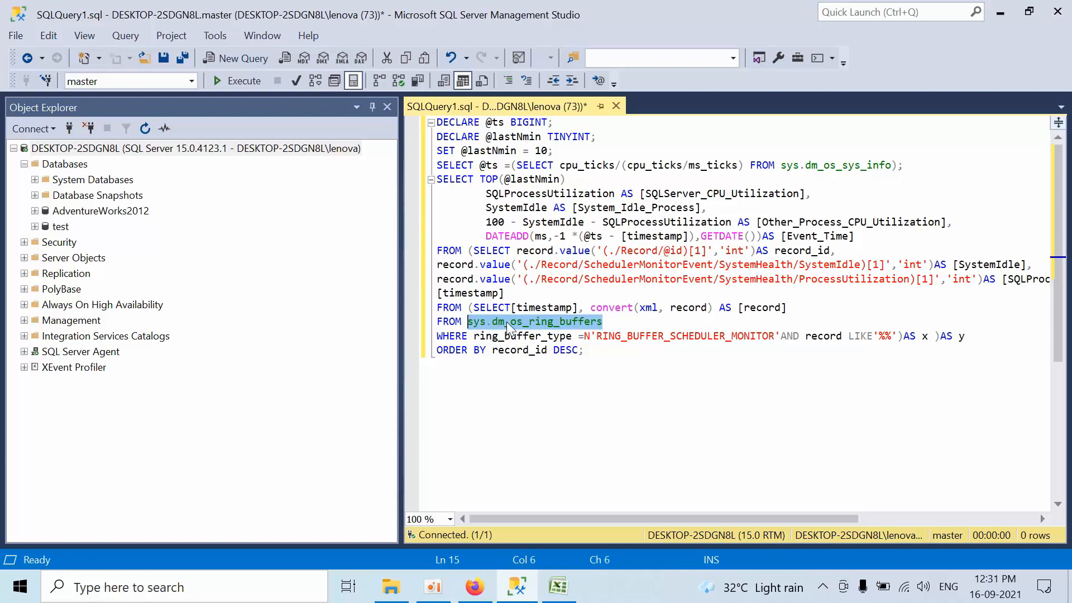
mouse_move(534, 322)
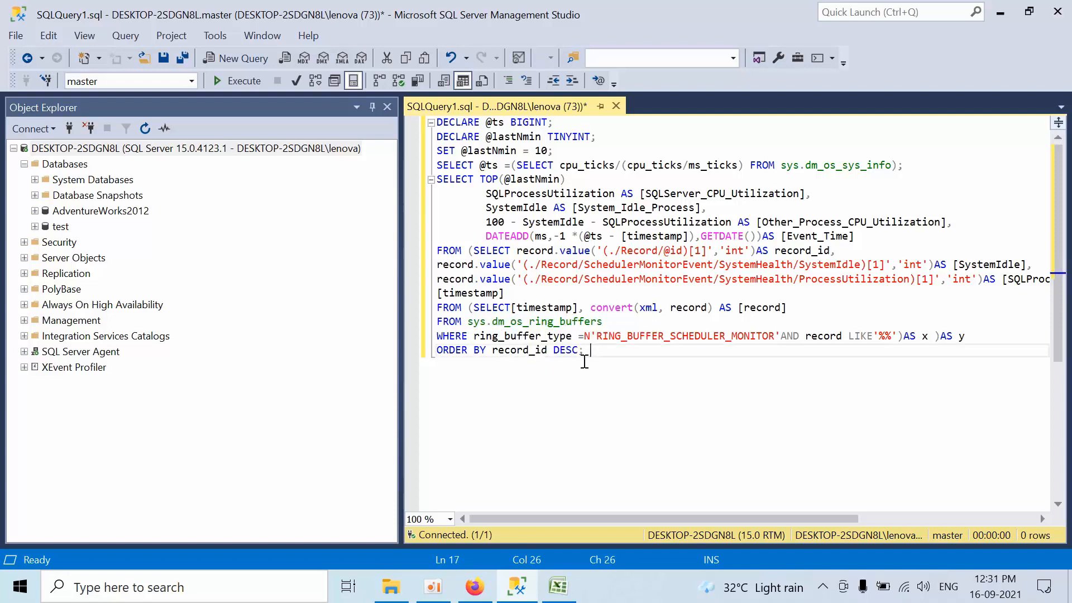
left_click(474, 586)
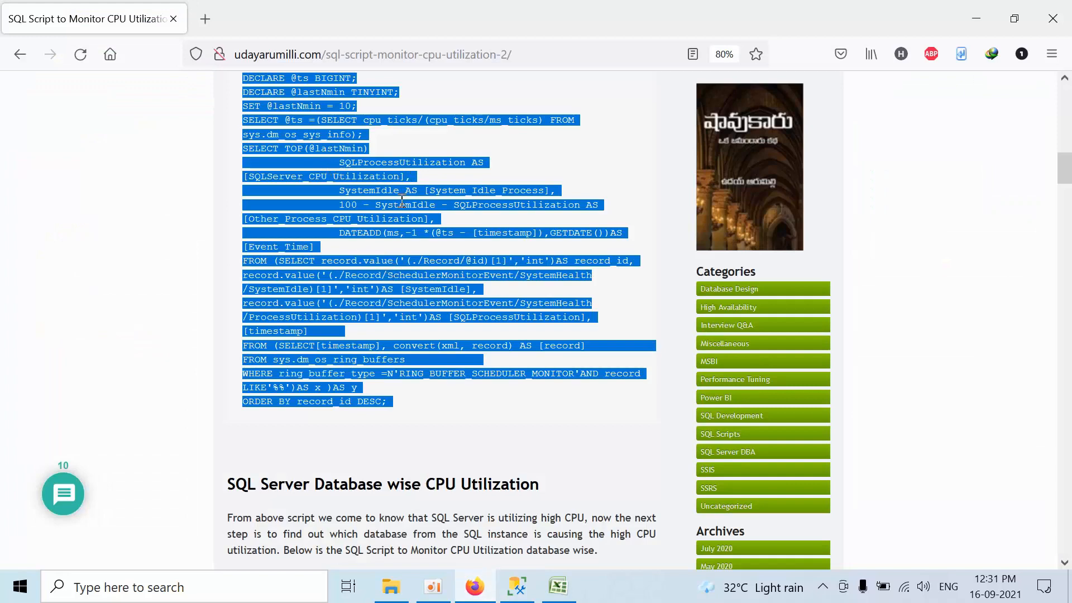
left_click(515, 586)
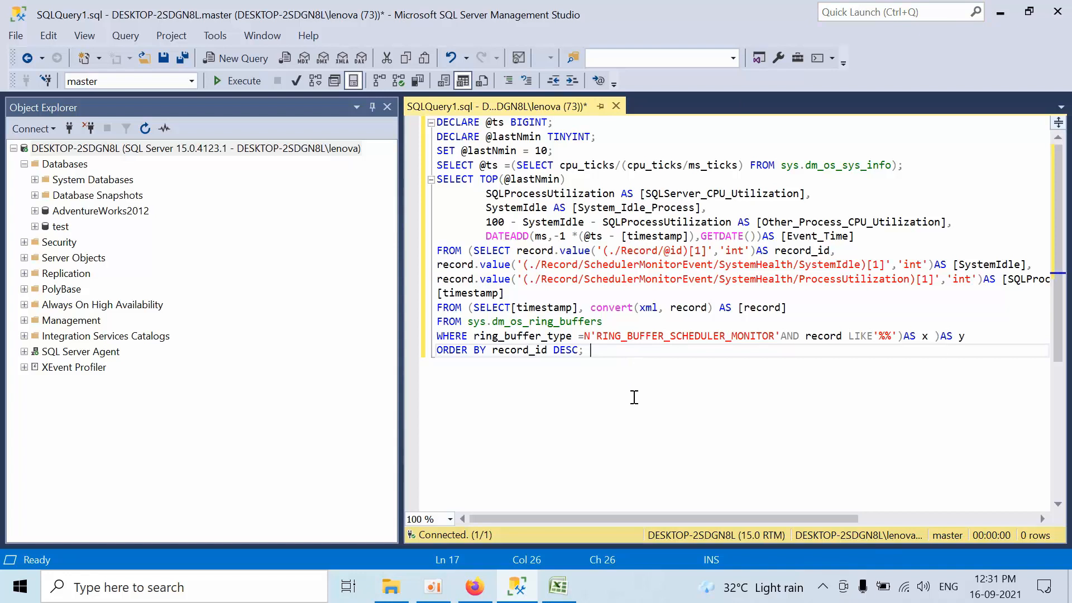
mouse_move(584, 208)
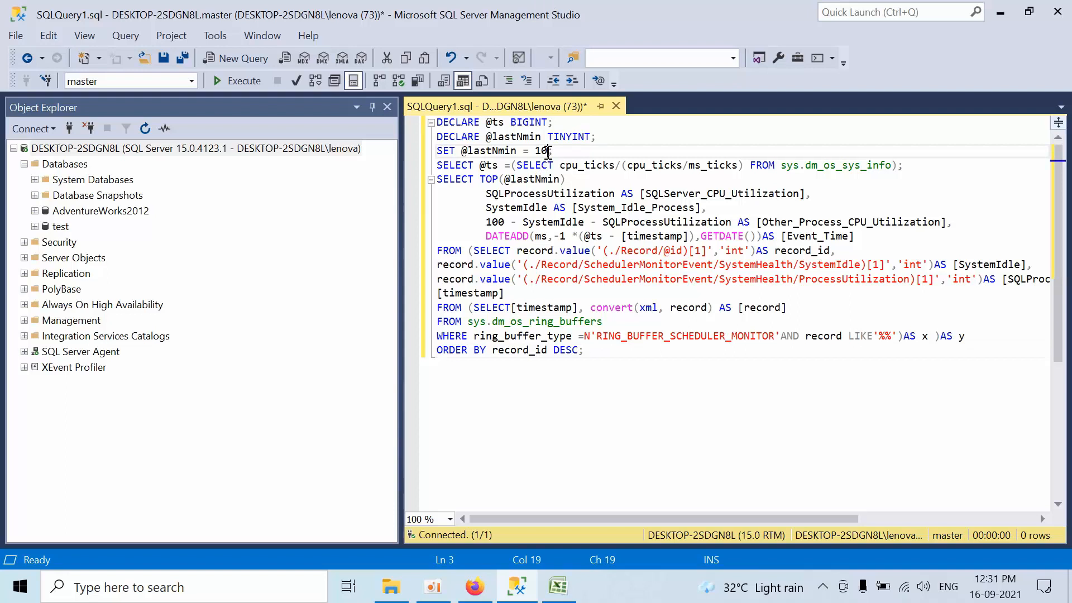
double_click(539, 151)
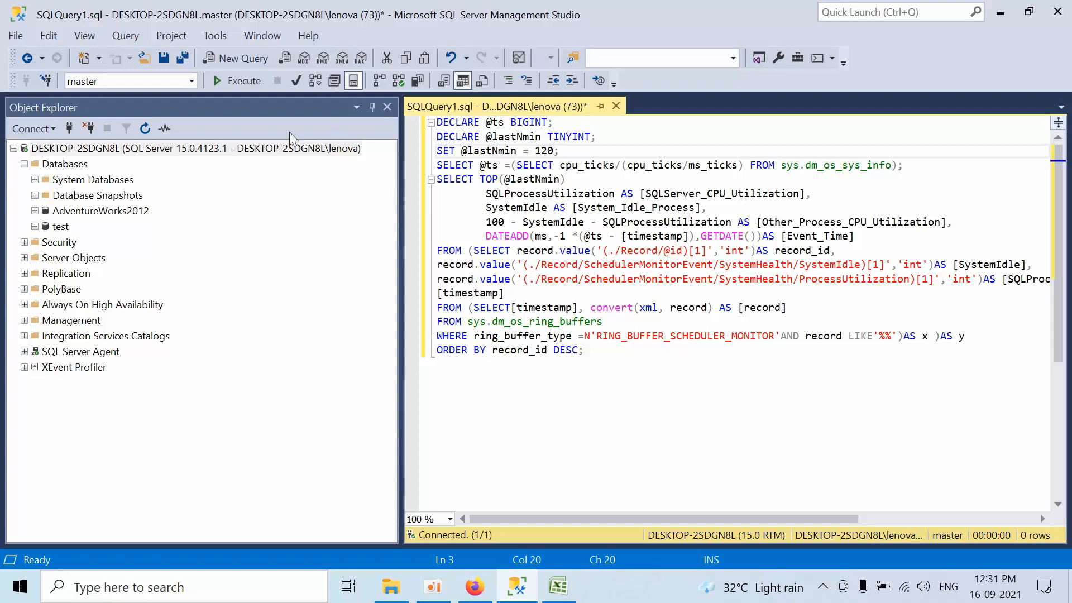
left_click(236, 80)
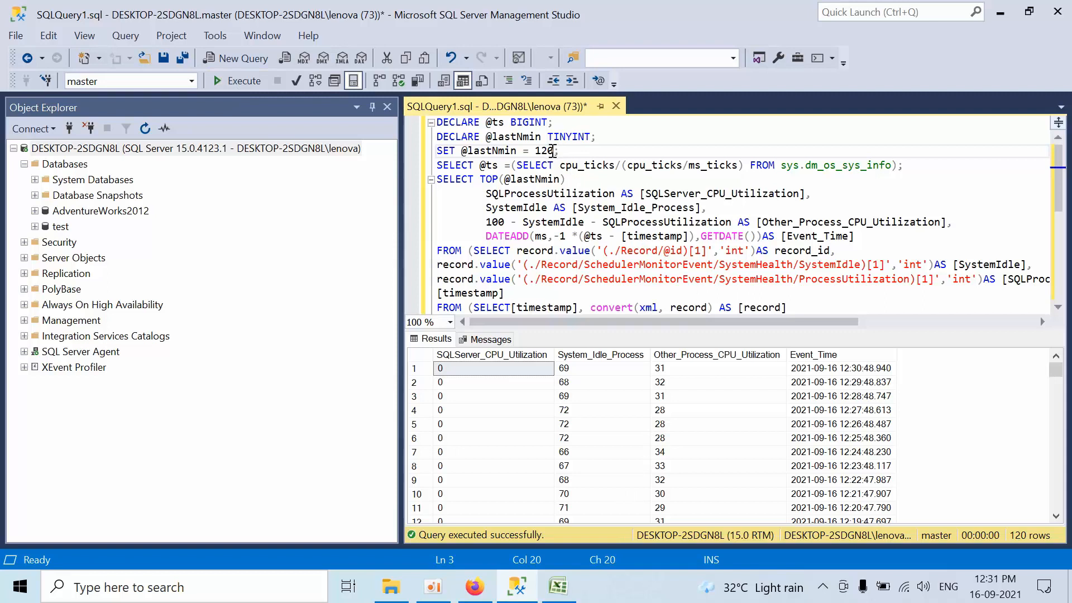
Rerun the query for 180 minutes, then 300 minutes, which raises a tinyint overflow error.
double_click(546, 151)
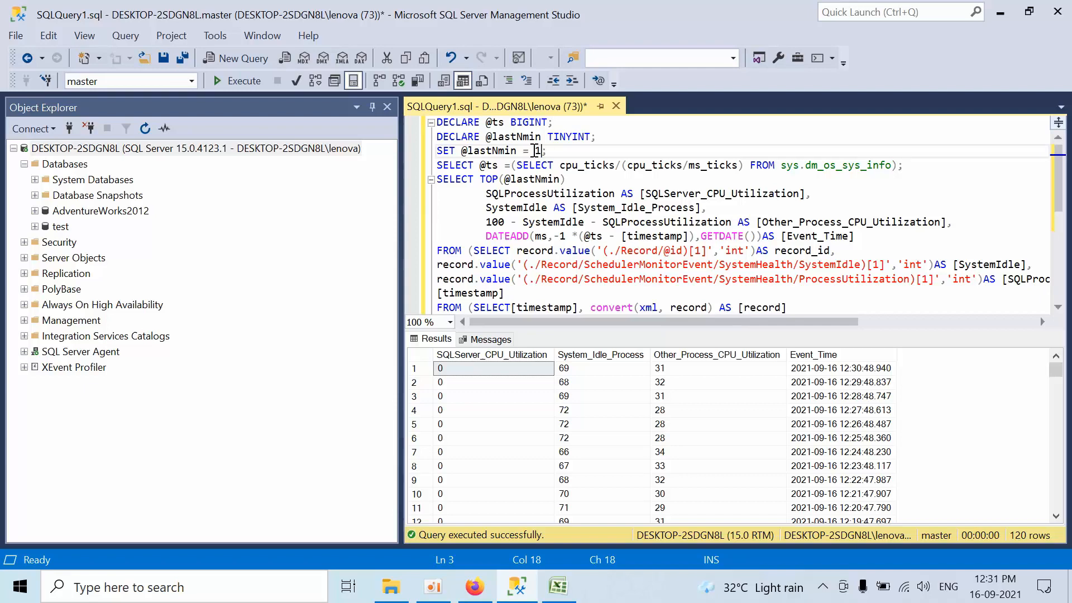
type("80")
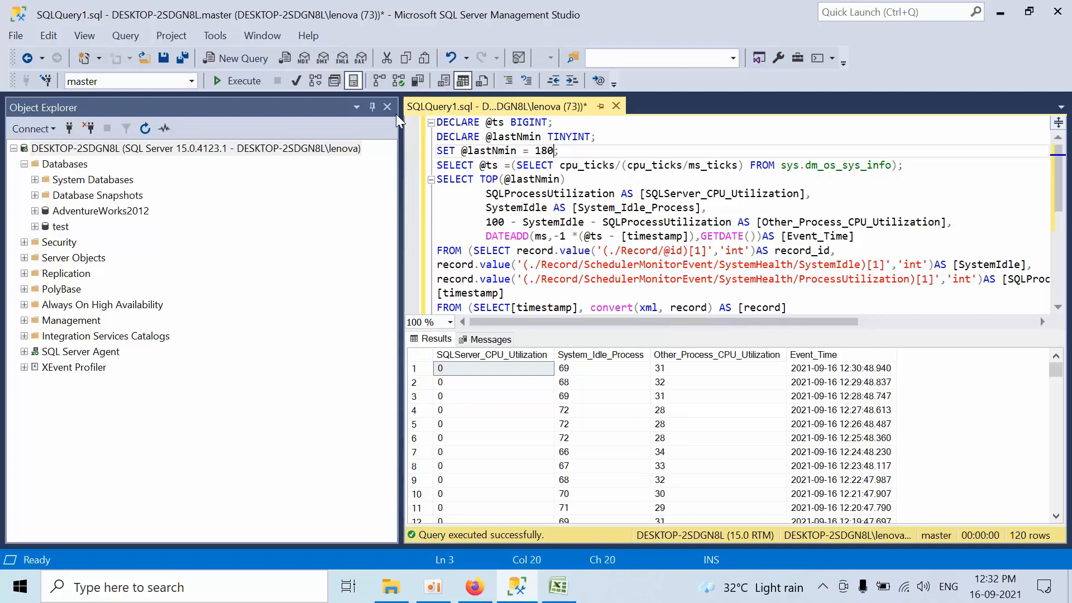
left_click(243, 80)
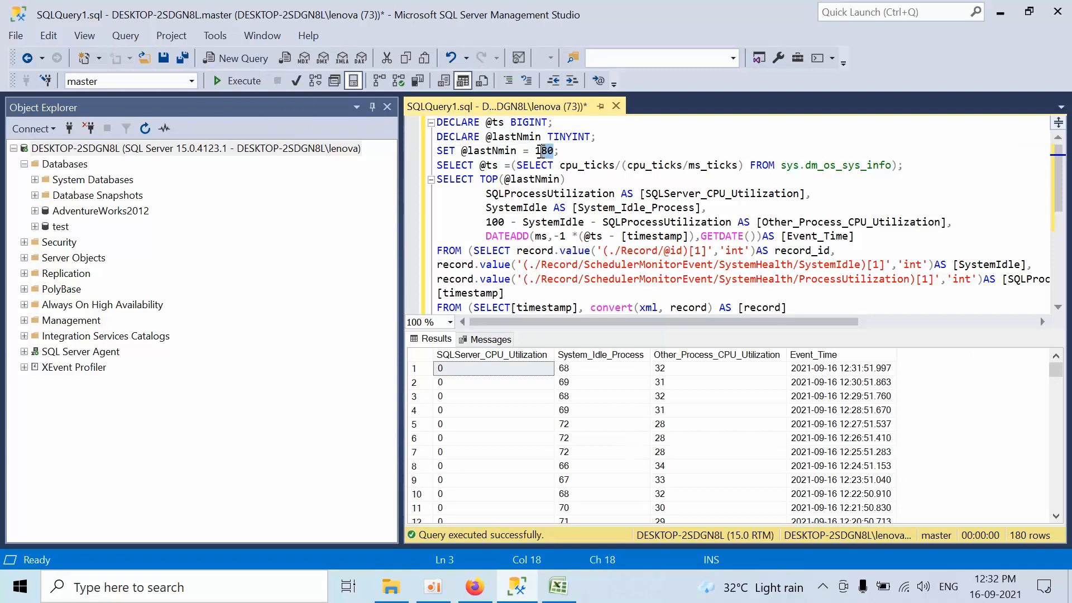
type("300")
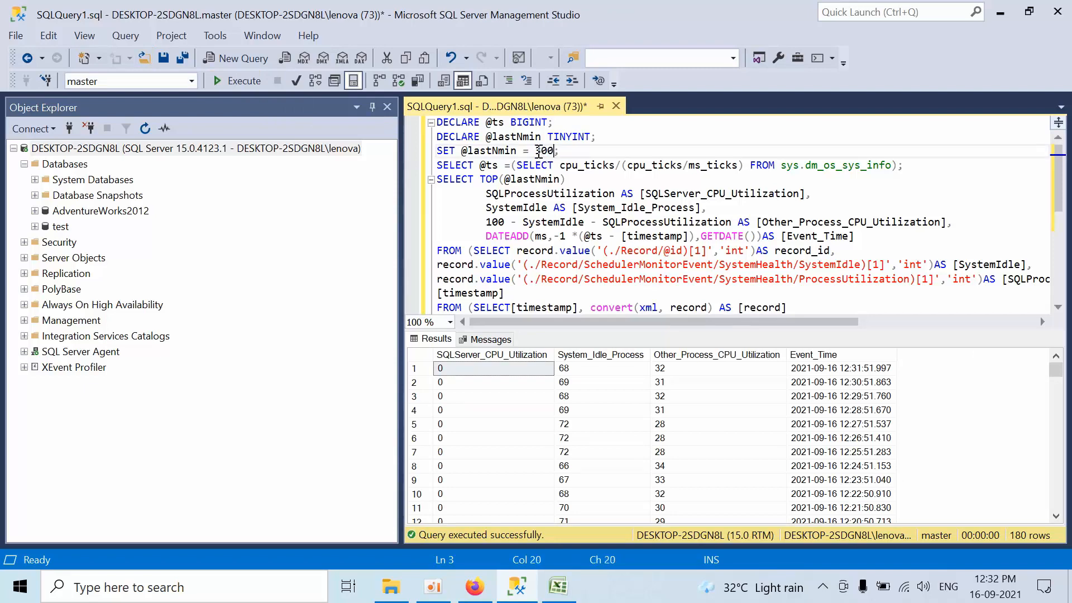
left_click(243, 81)
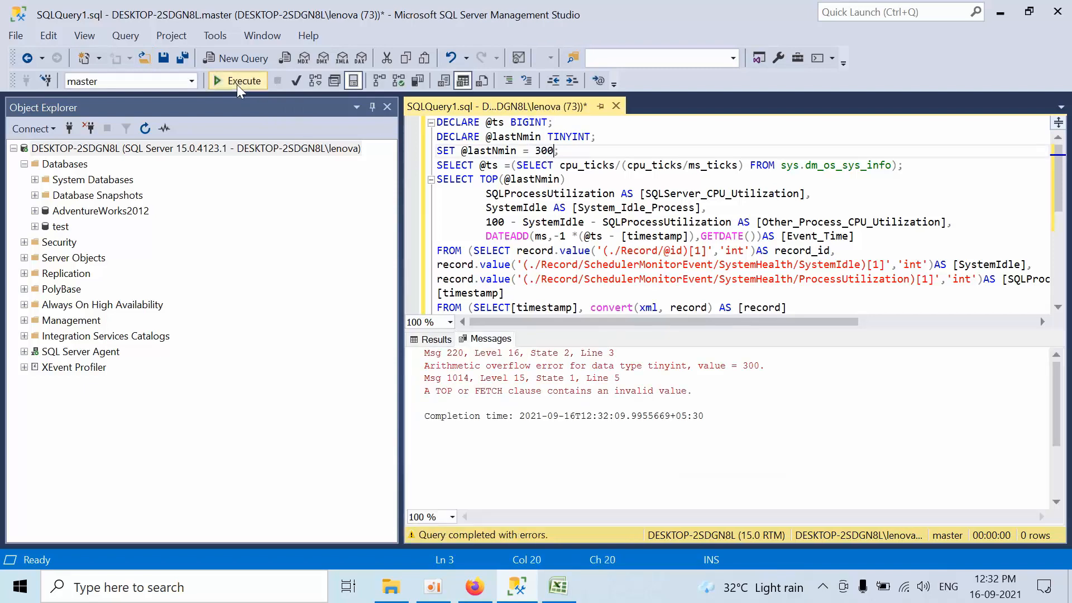
left_click(237, 81)
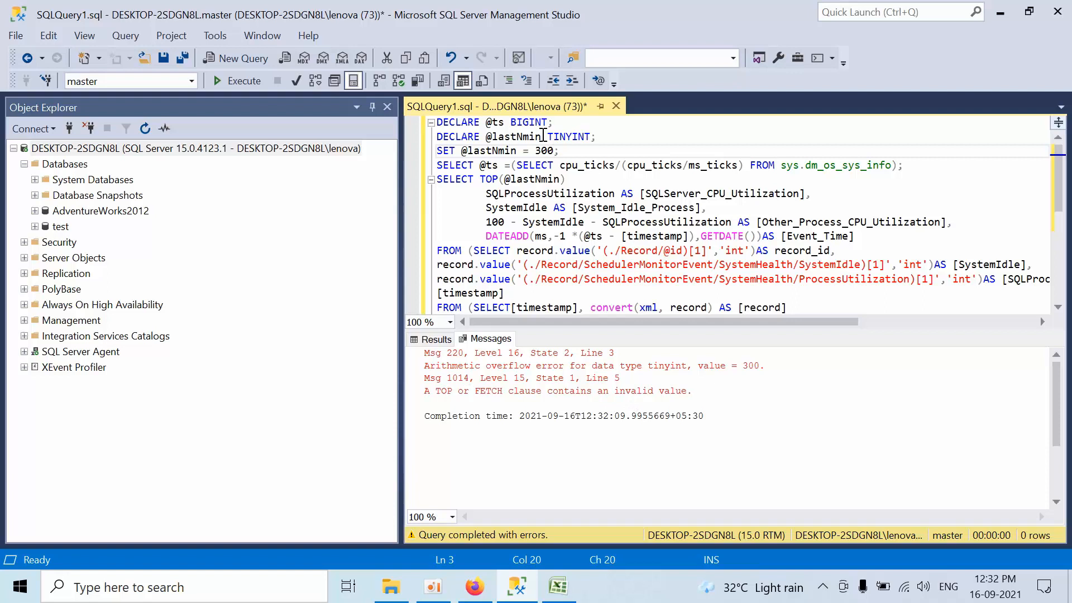
mouse_move(568, 137)
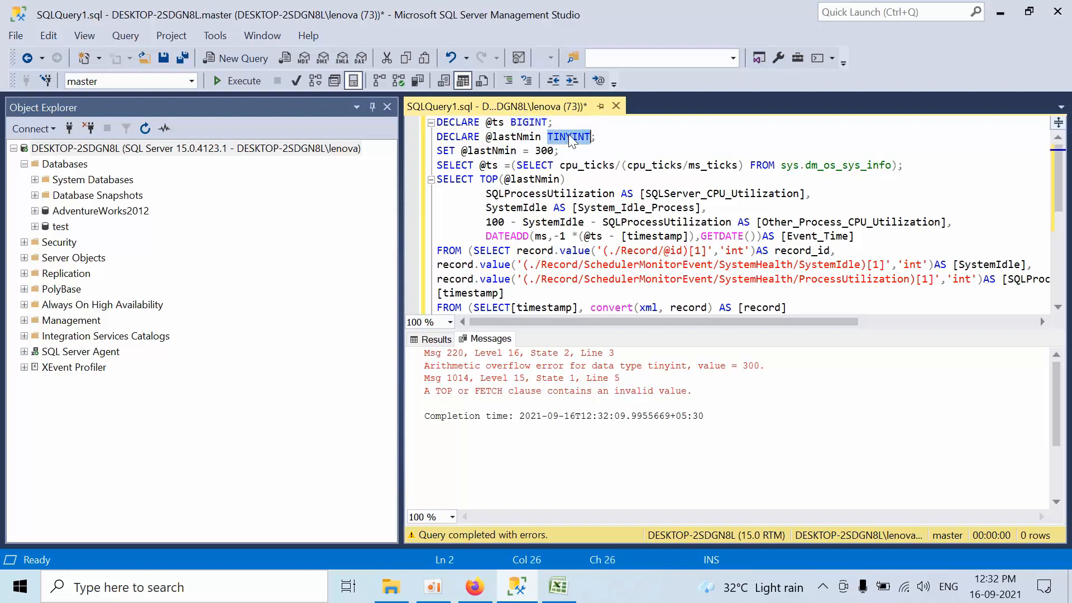
type("BIGINT")
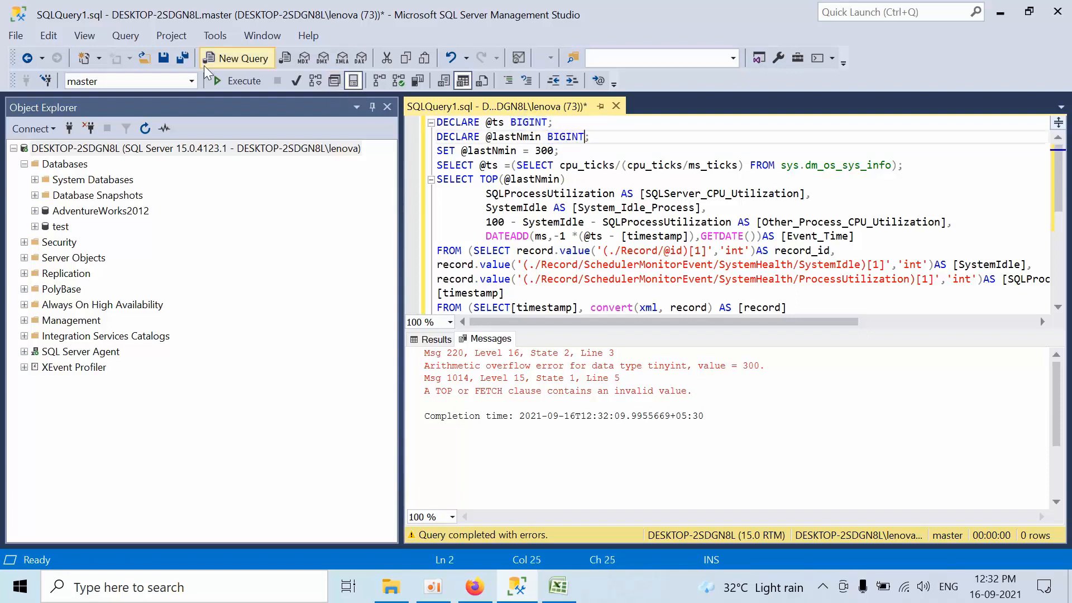
left_click(244, 80)
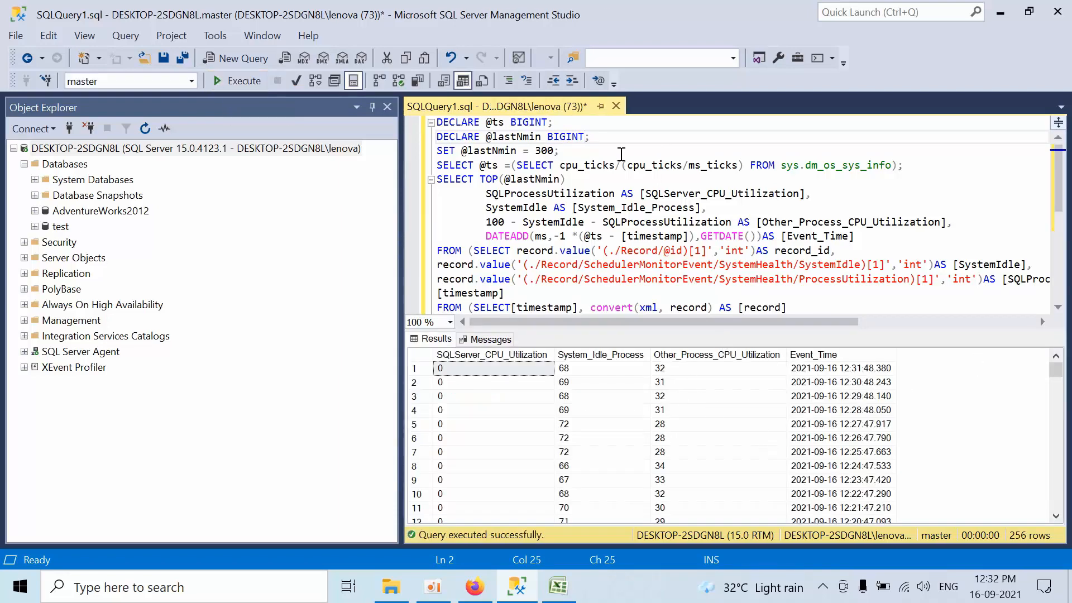
double_click(565, 136)
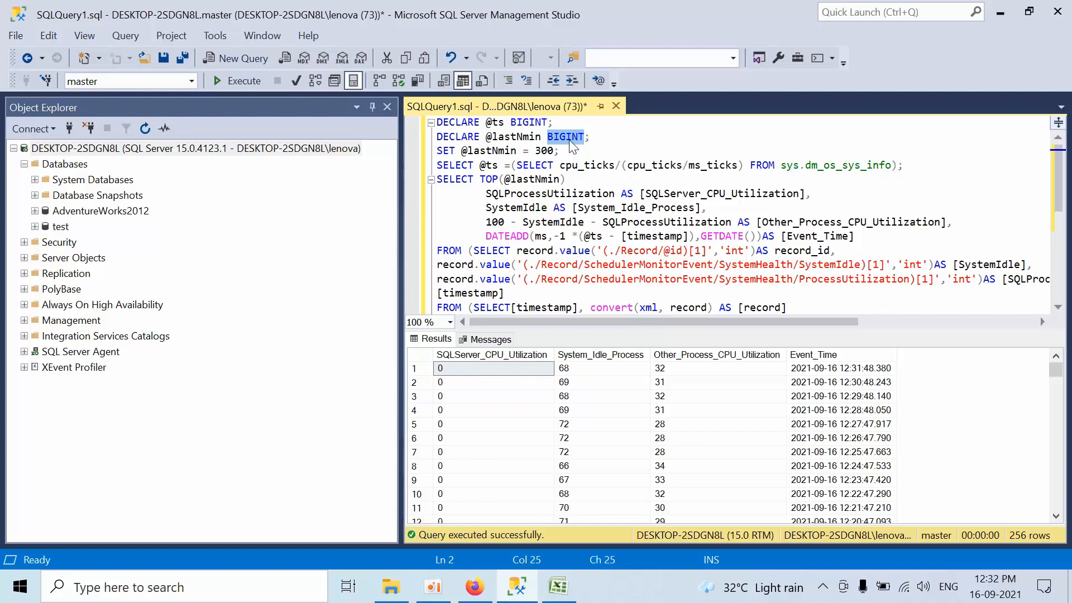
type("150")
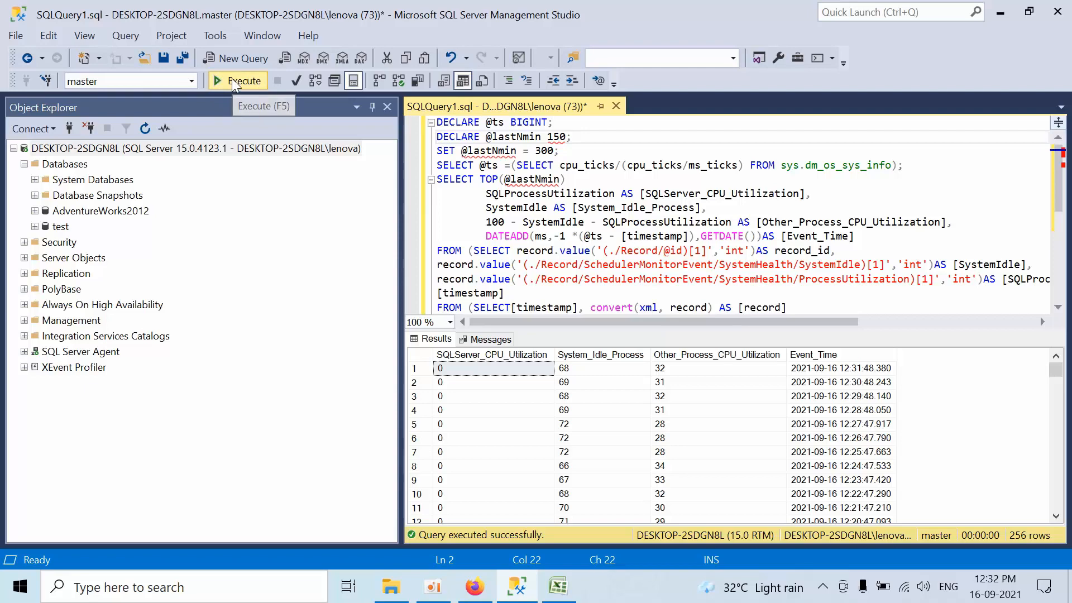
left_click(237, 80)
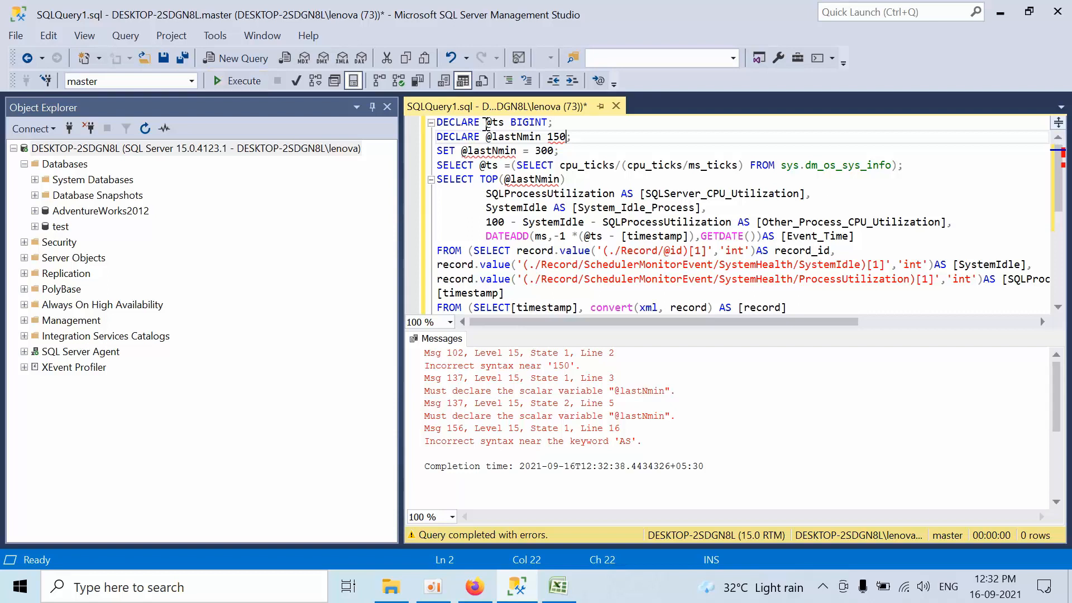
Correct the mistyped 150 back to BIGINT and run the query successfully, returning 256 rows.
double_click(528, 122)
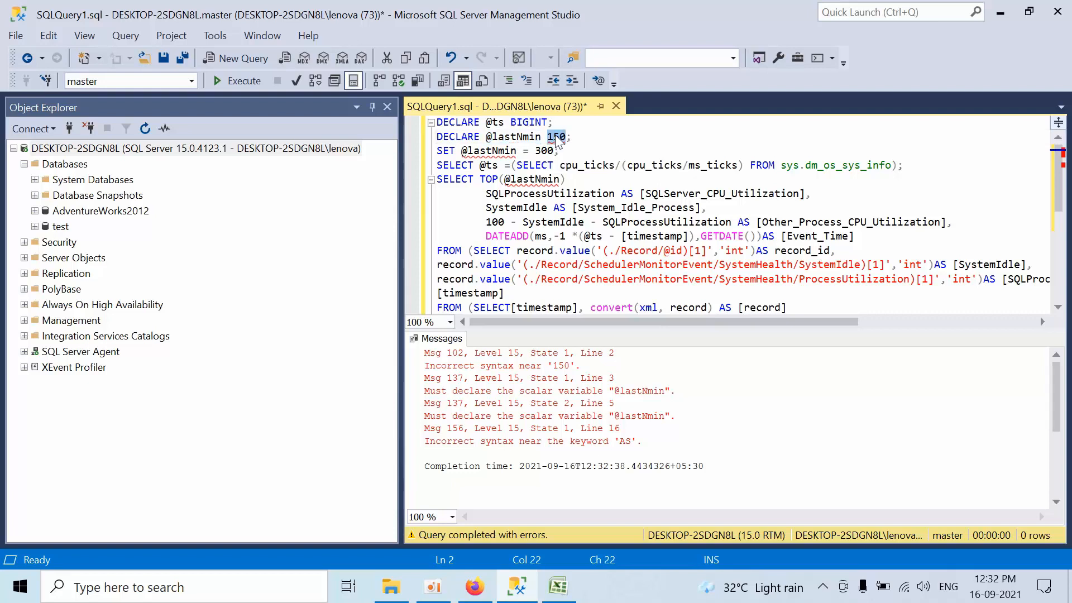
double_click(528, 121)
type("BIGINT")
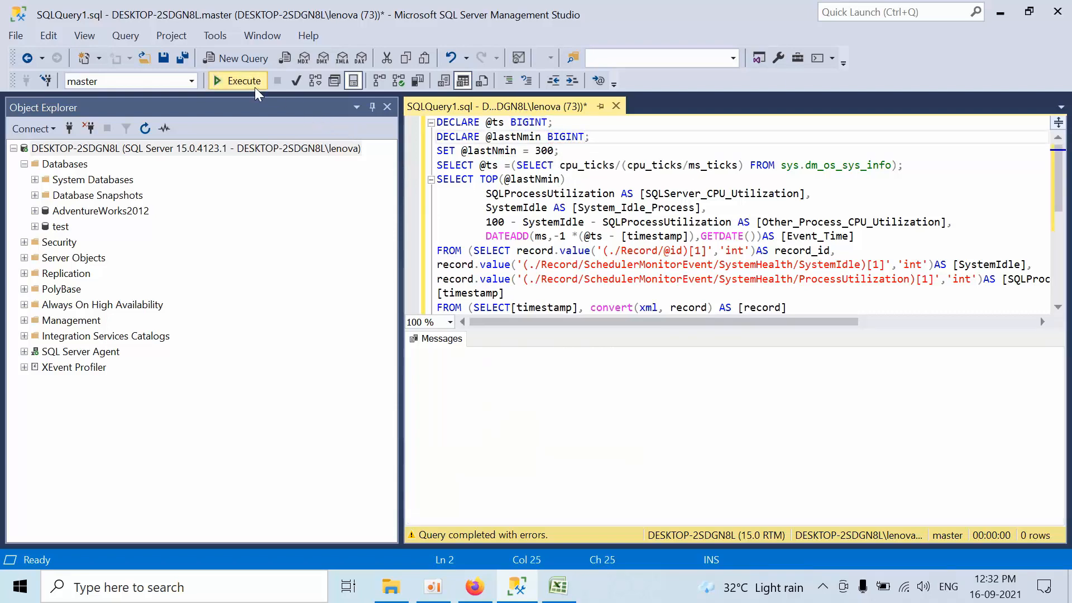
left_click(237, 80)
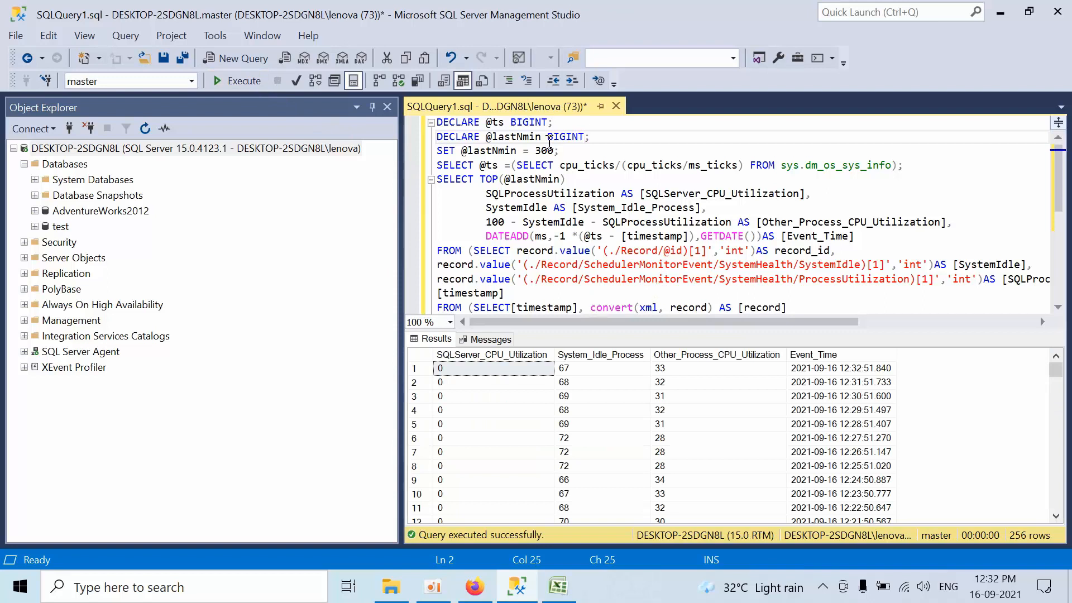
Run the query for 150 minutes and look over the result rows and their event times.
double_click(544, 151)
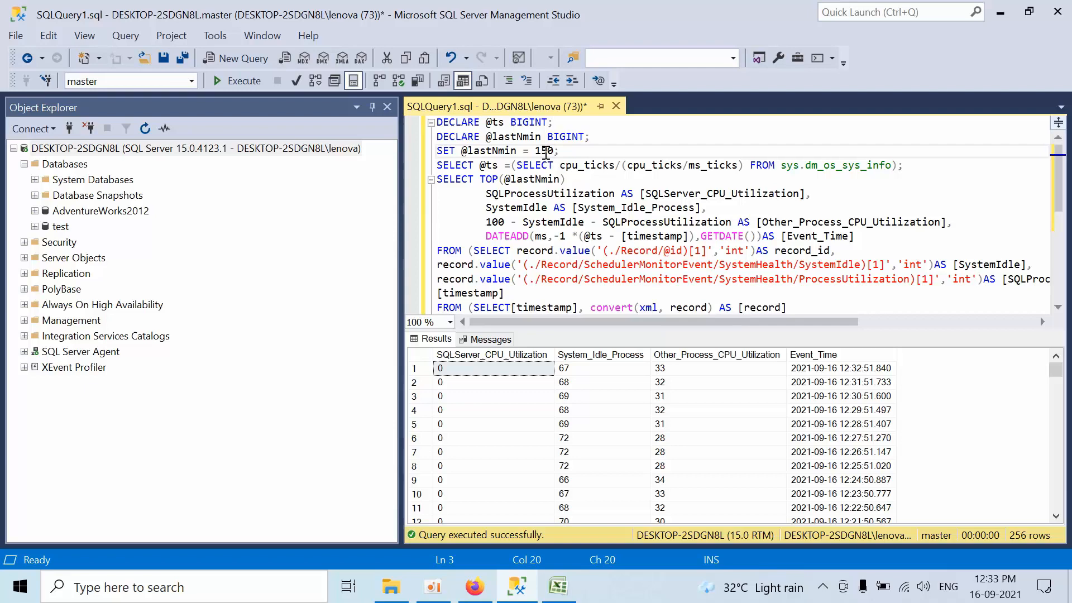
left_click(244, 81)
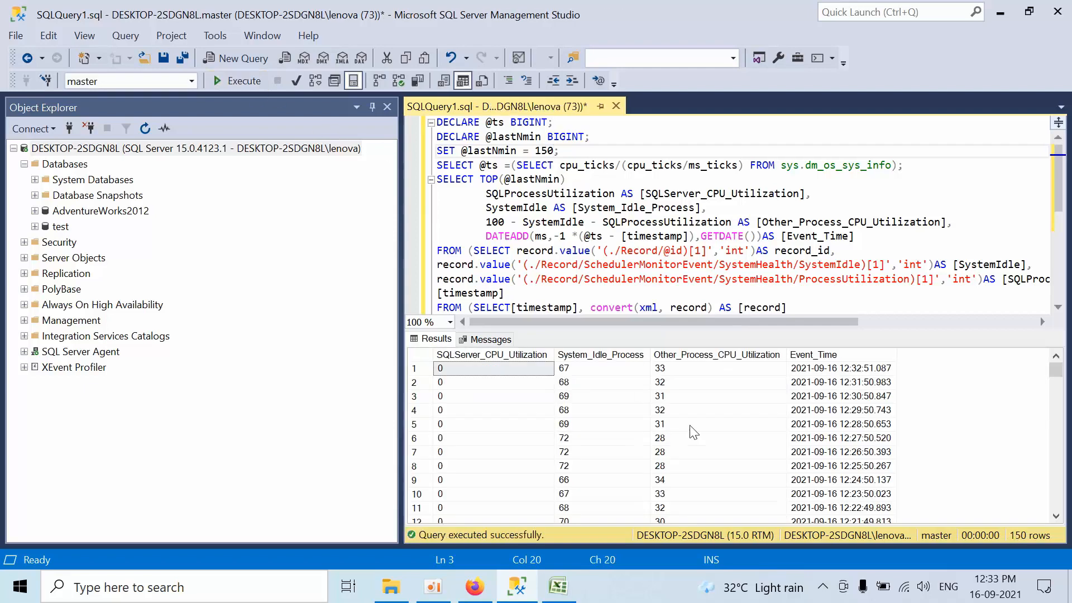
mouse_move(608, 447)
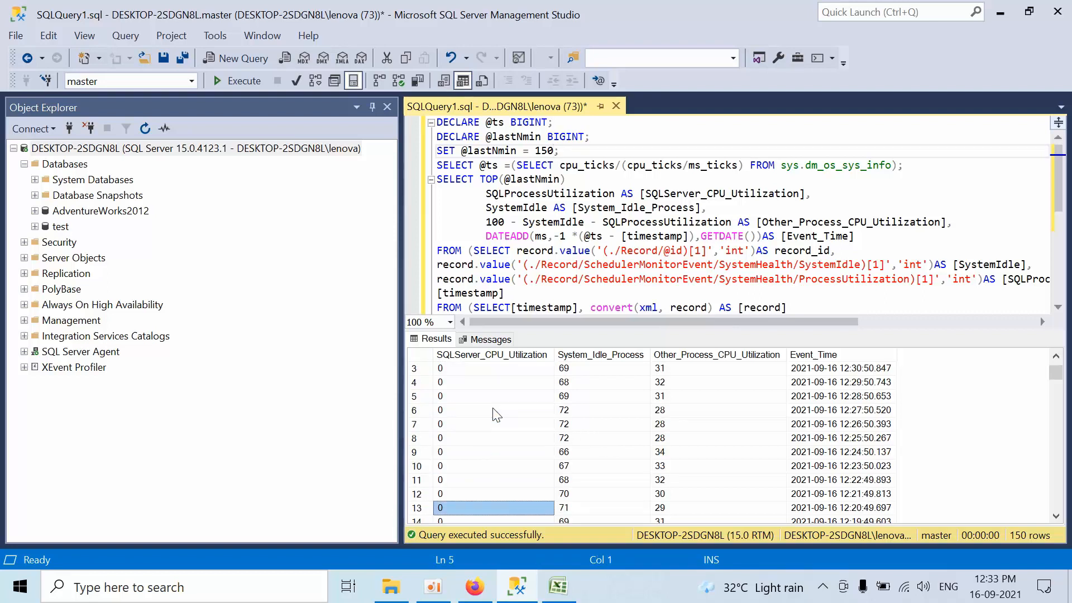
scroll("down", 3)
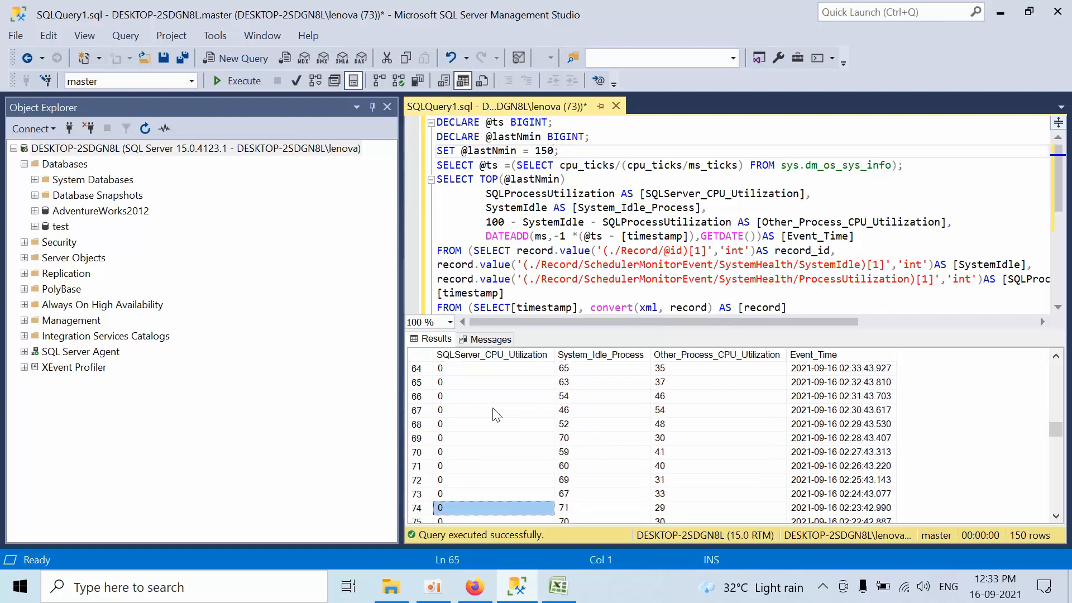
left_click(479, 425)
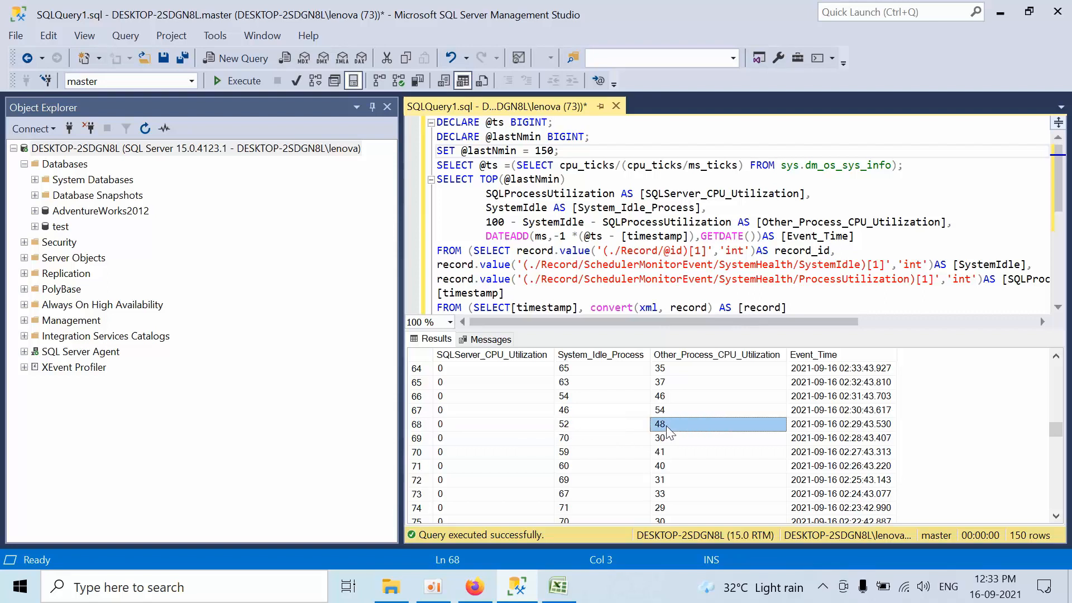
mouse_move(635, 437)
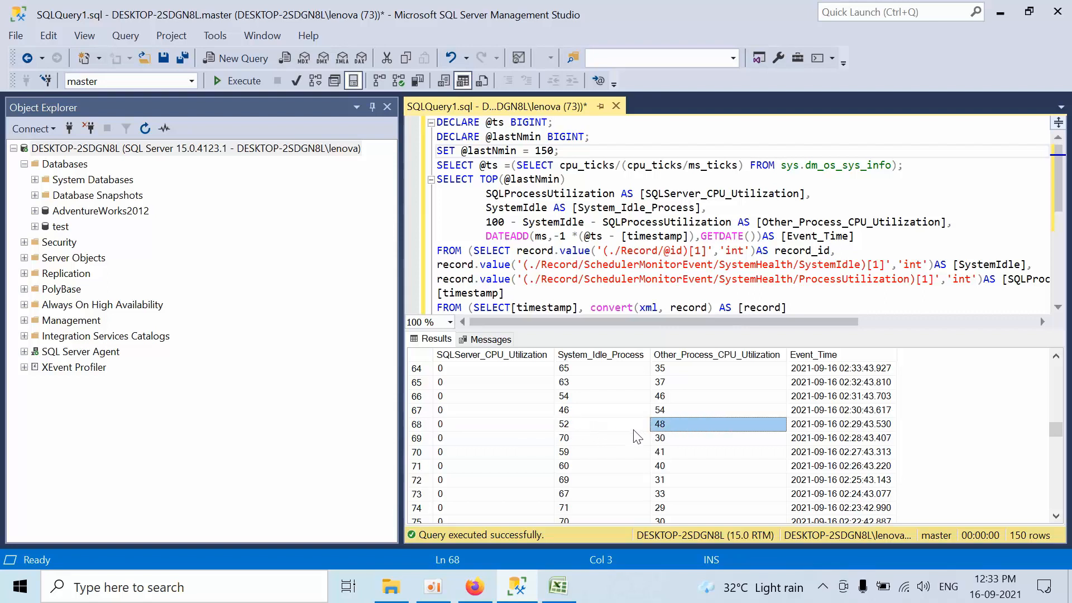
mouse_move(622, 431)
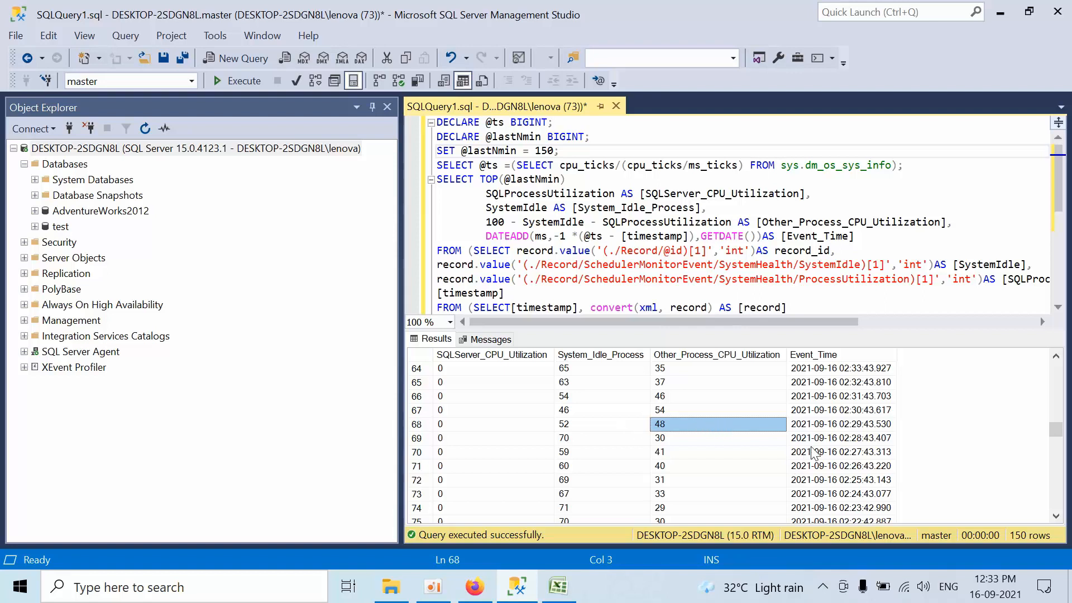
left_click(840, 425)
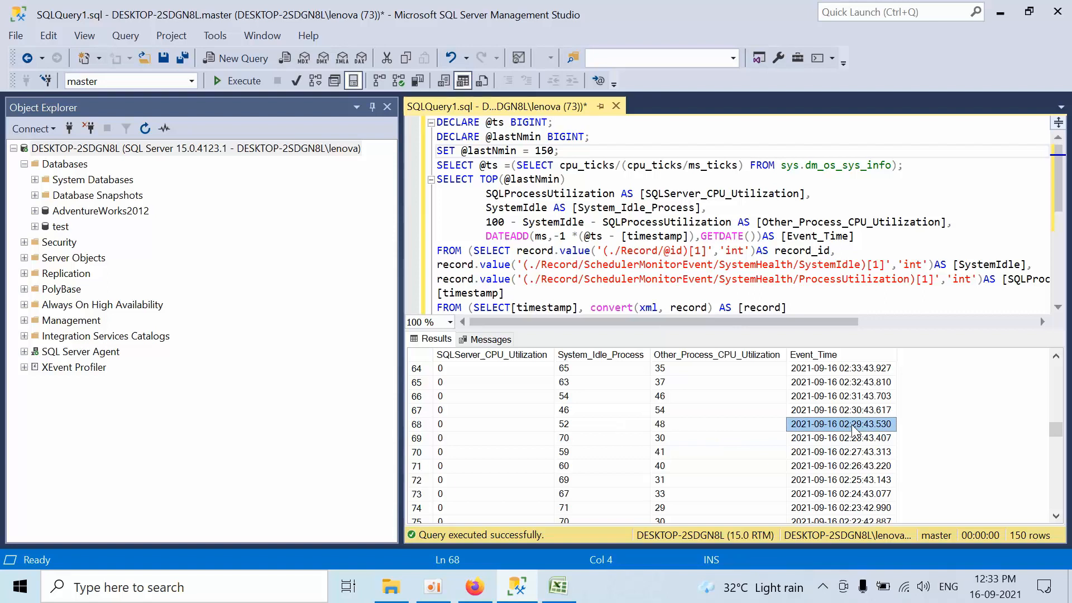
mouse_move(853, 434)
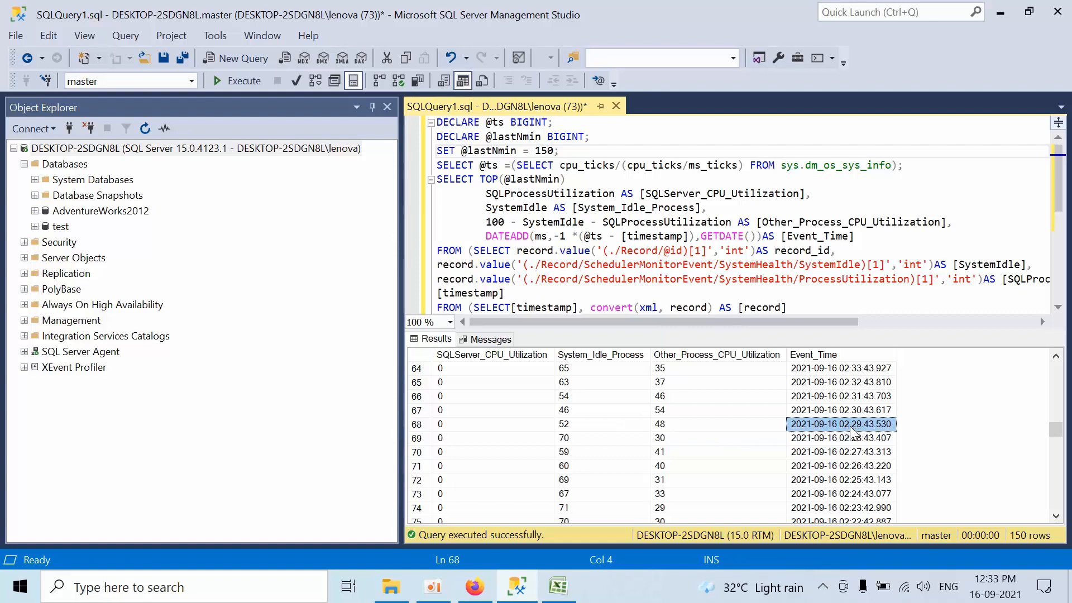
mouse_move(769, 470)
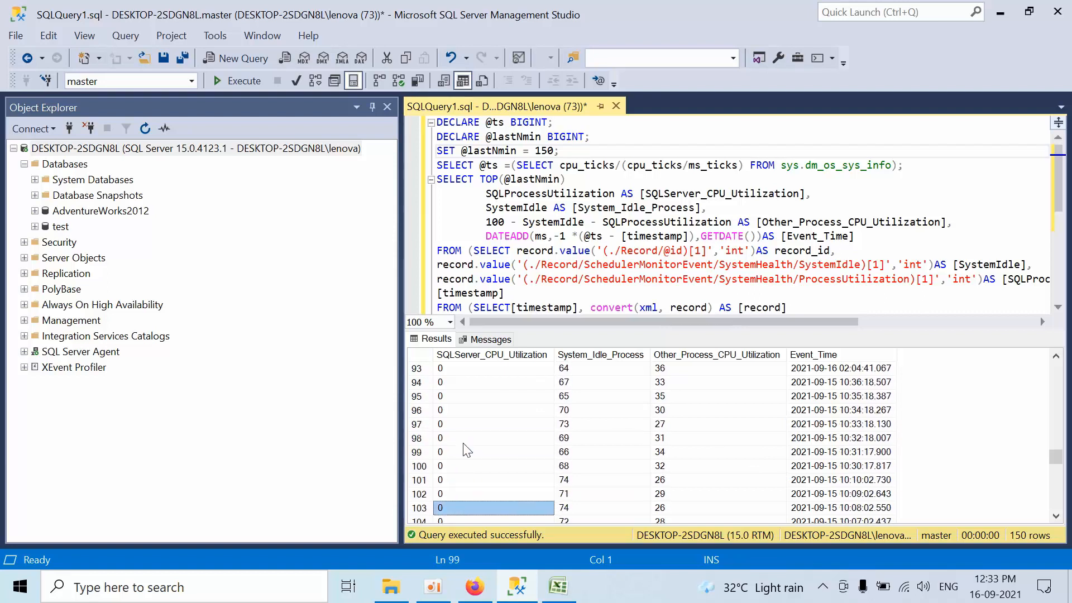
scroll("down", 3)
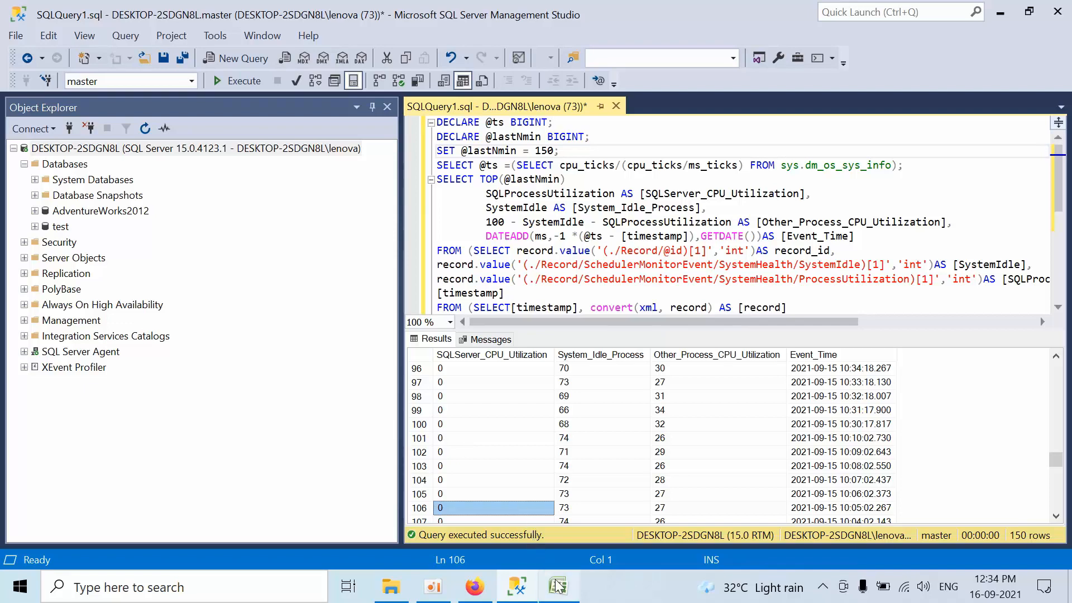
Switch to the empty CPU workbook in Excel.
left_click(558, 586)
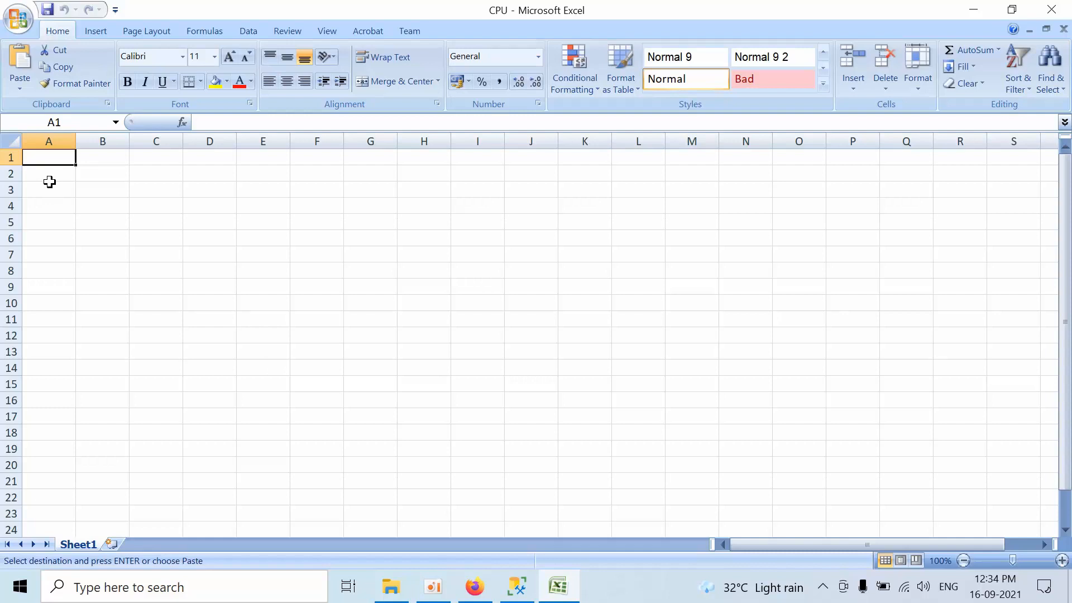
Paste the four column headings, widen column A, and fill it with the 150 event times.
key("ctrl+v")
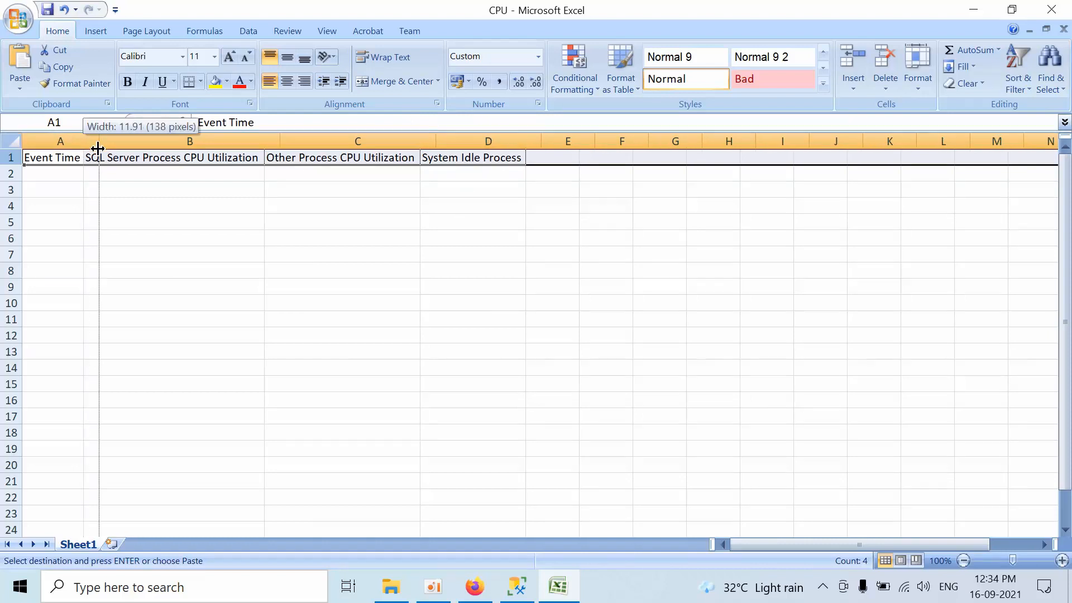
left_click_drag(98, 142, 104, 141)
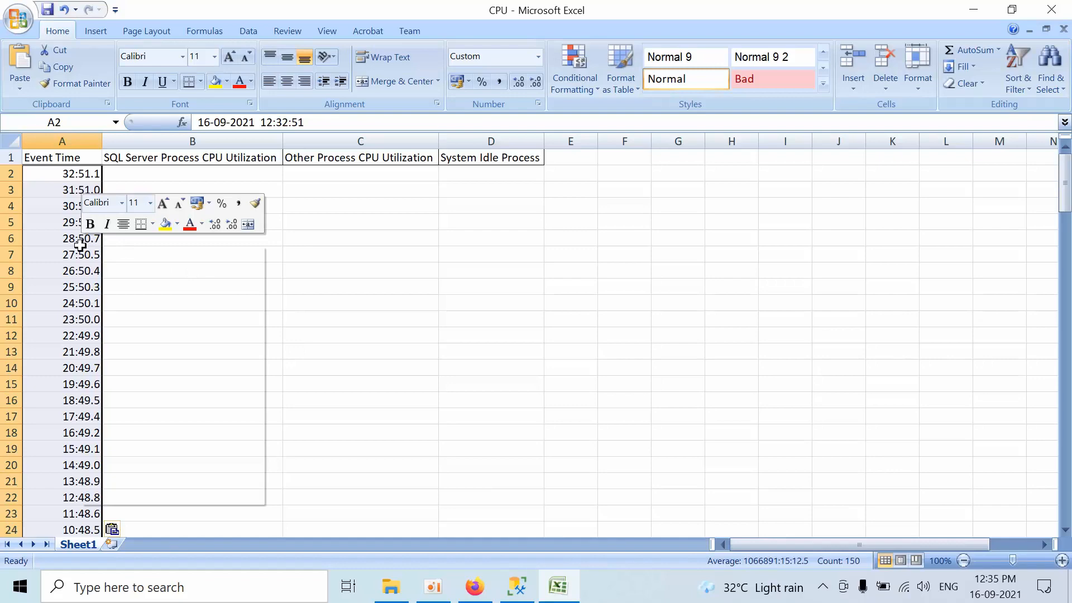
right_click(80, 242)
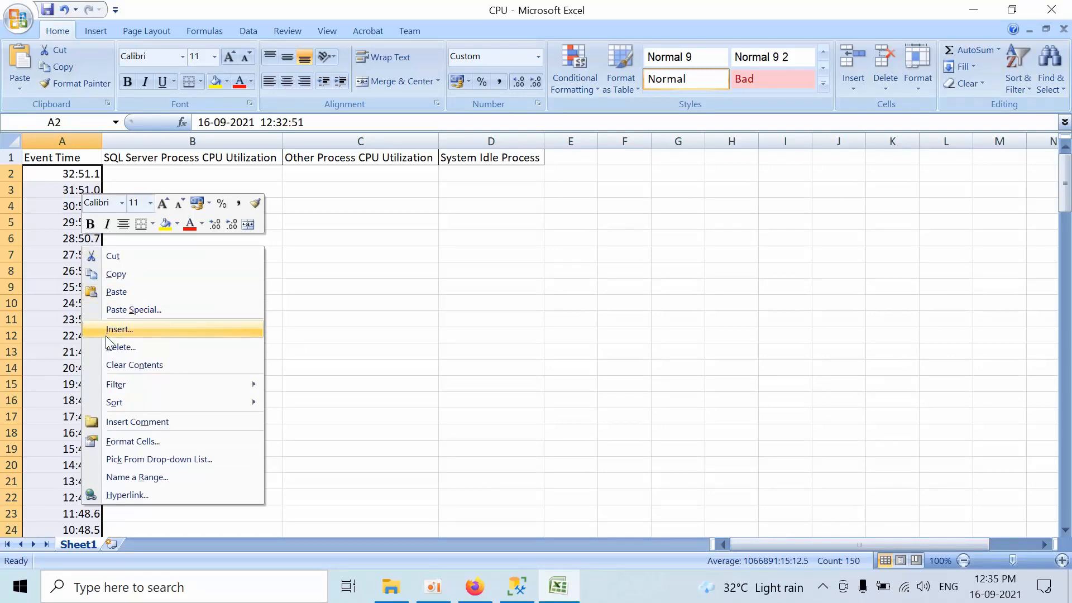
Format the Event Time cells as custom h:mm AM/PM clock times.
left_click(132, 441)
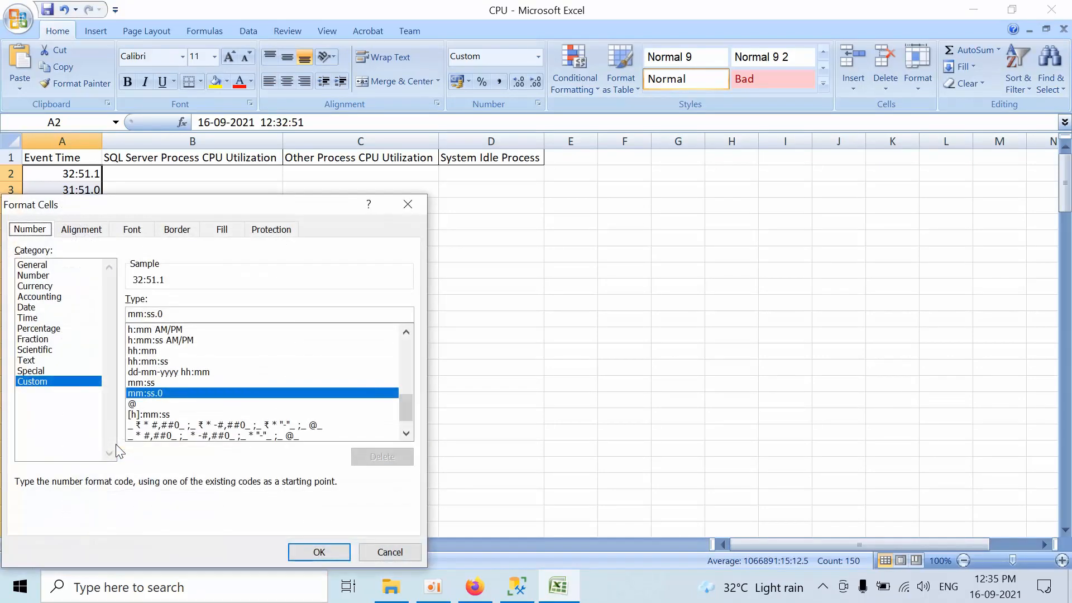
mouse_move(182, 368)
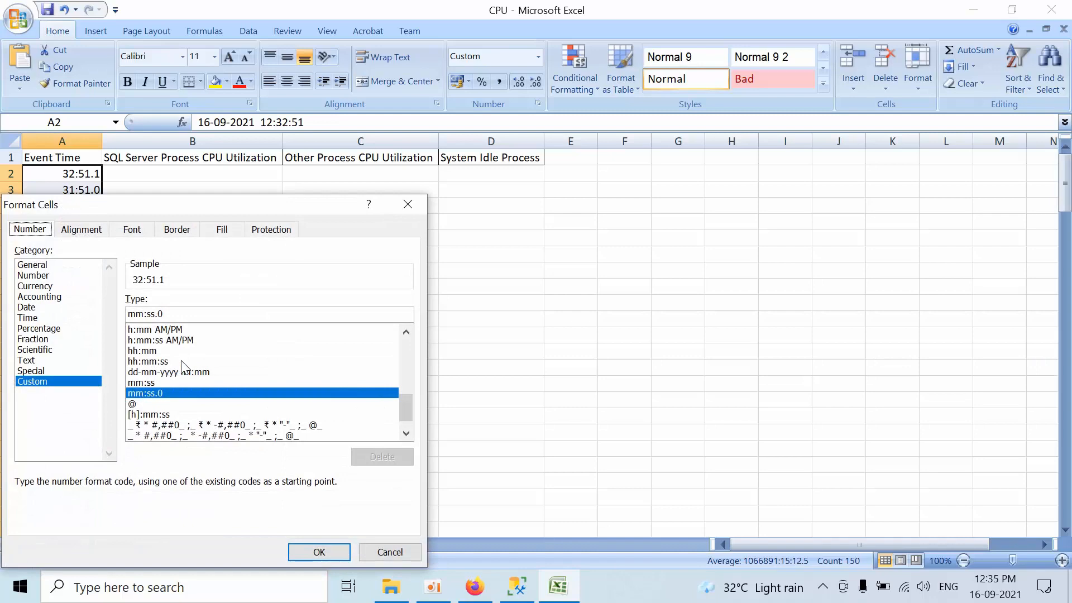
left_click(154, 328)
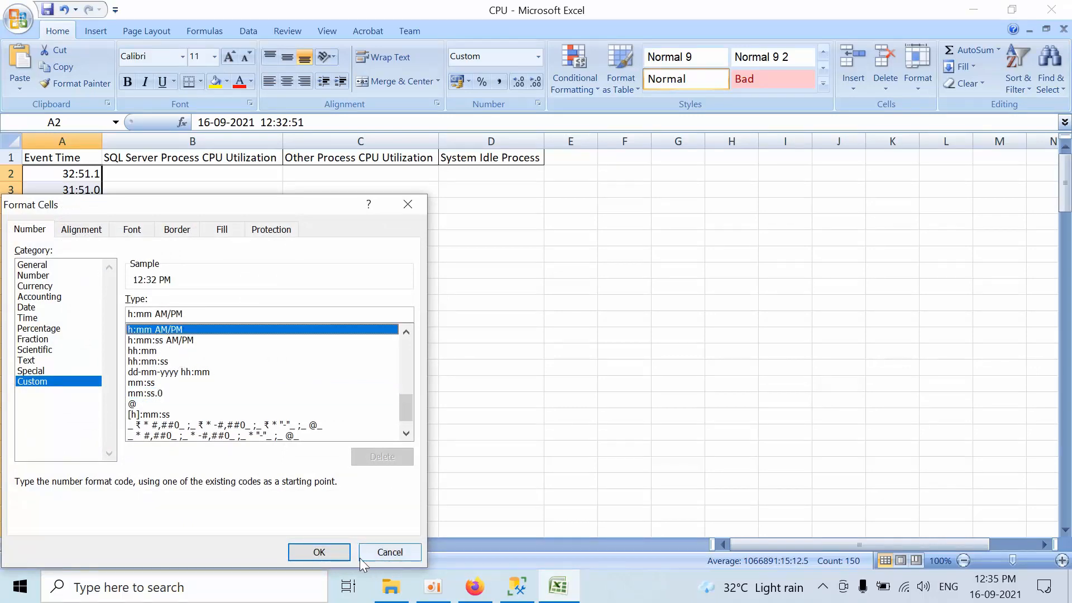
left_click(319, 551)
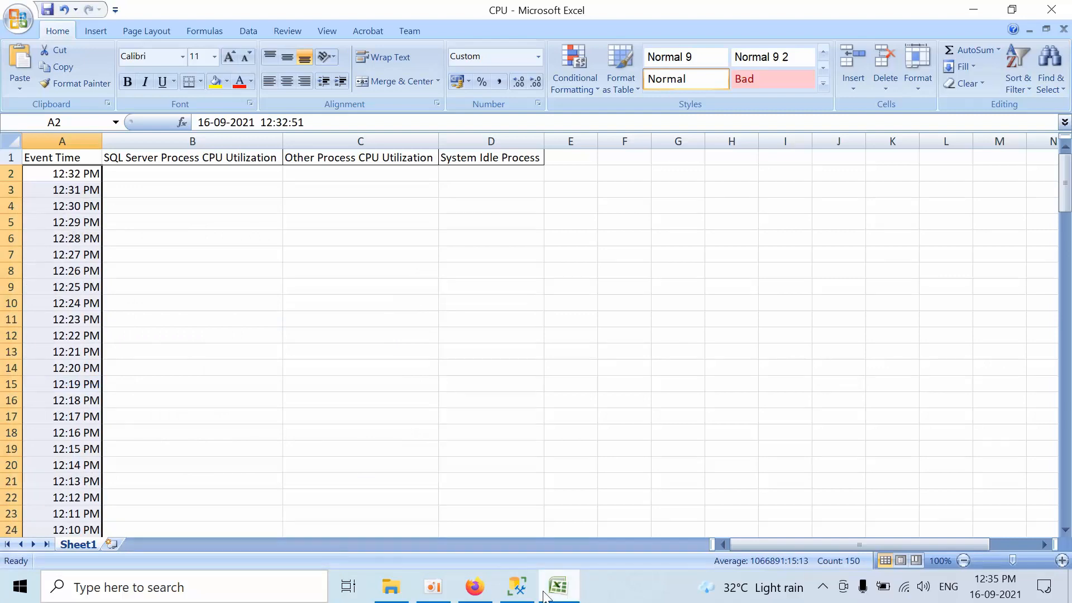
Copy the SQL Server CPU utilization results from SSMS into column B.
left_click(516, 586)
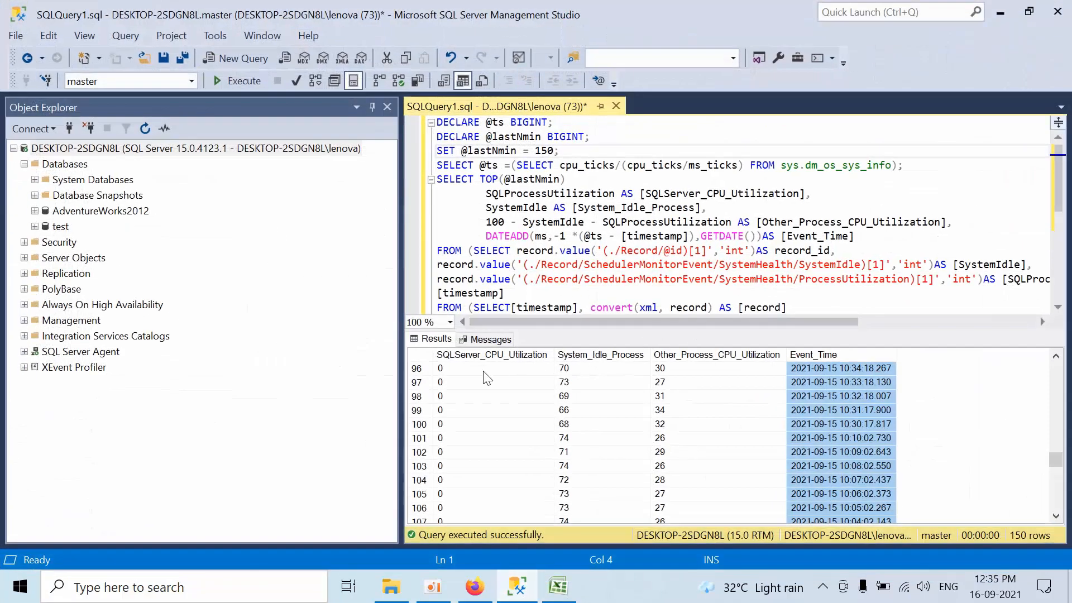
right_click(493, 367)
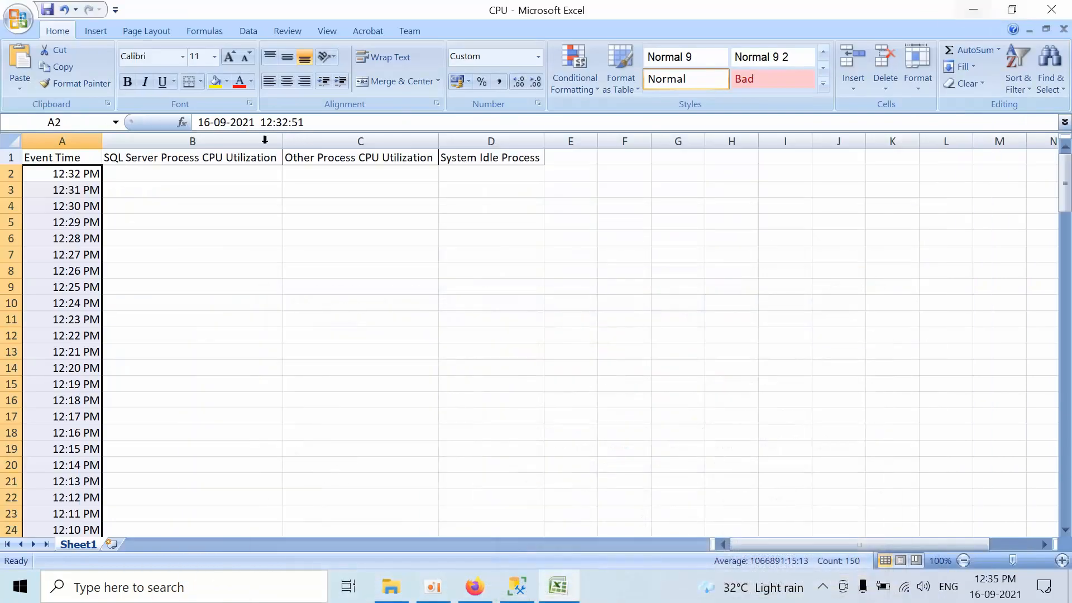
left_click(192, 173)
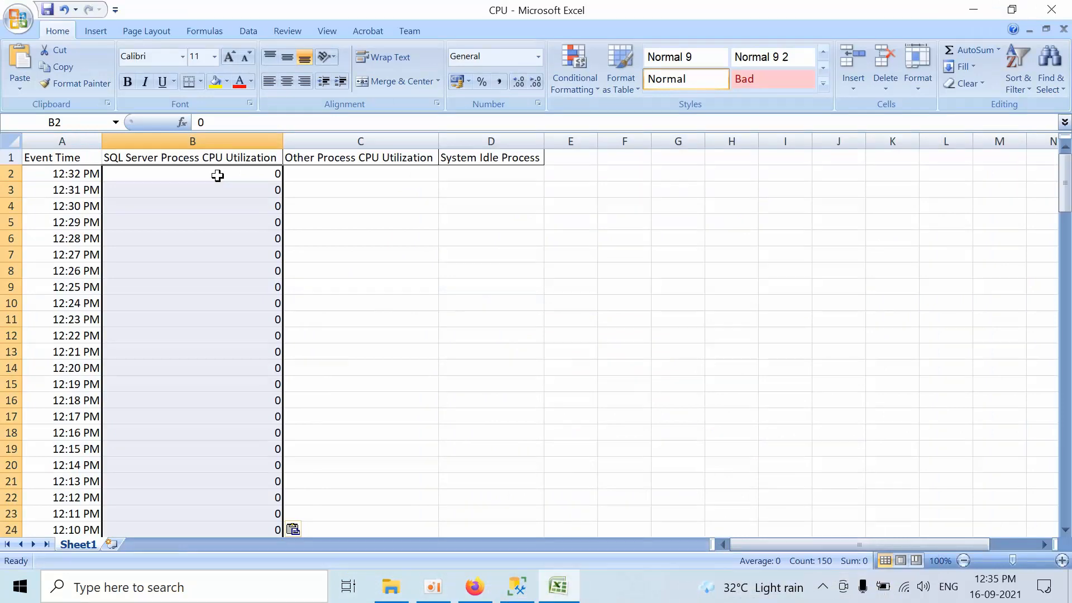
Copy the other-process and idle-process utilization results into columns C and D.
left_click(515, 586)
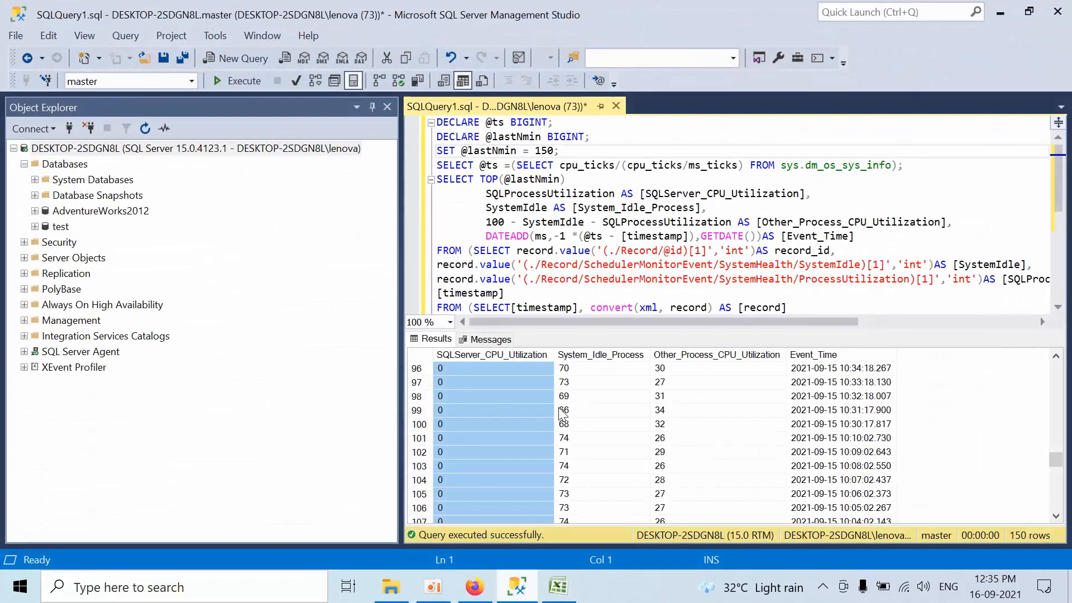
left_click(600, 354)
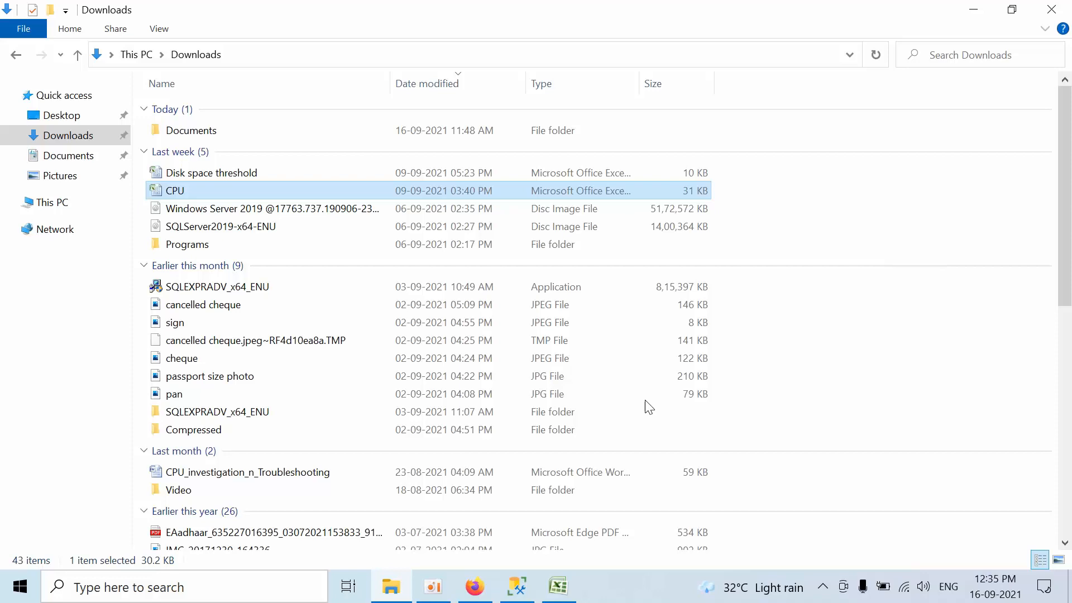
left_click(517, 586)
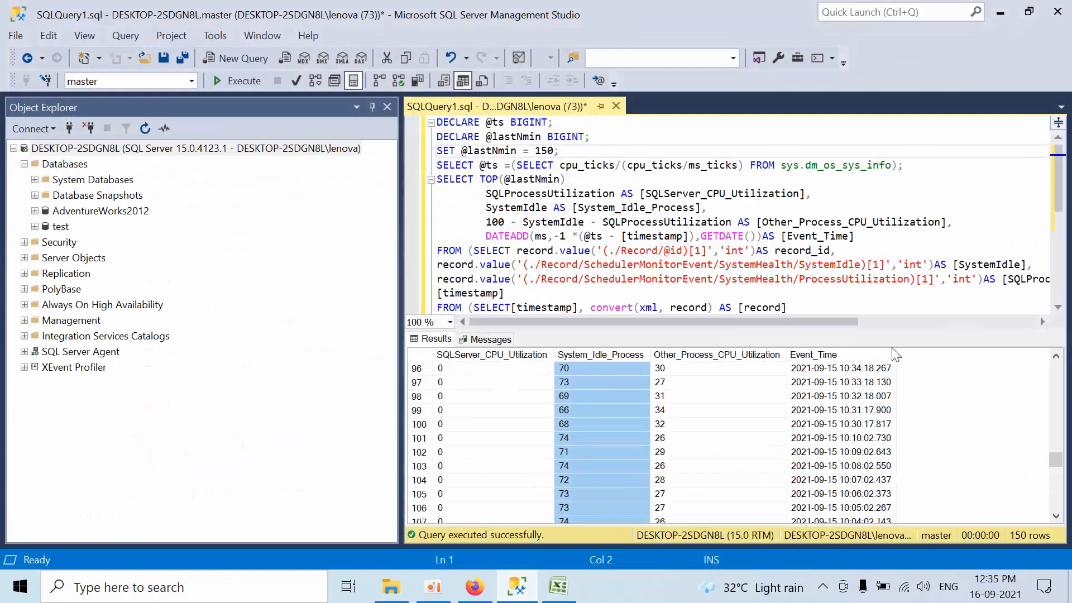
right_click(716, 369)
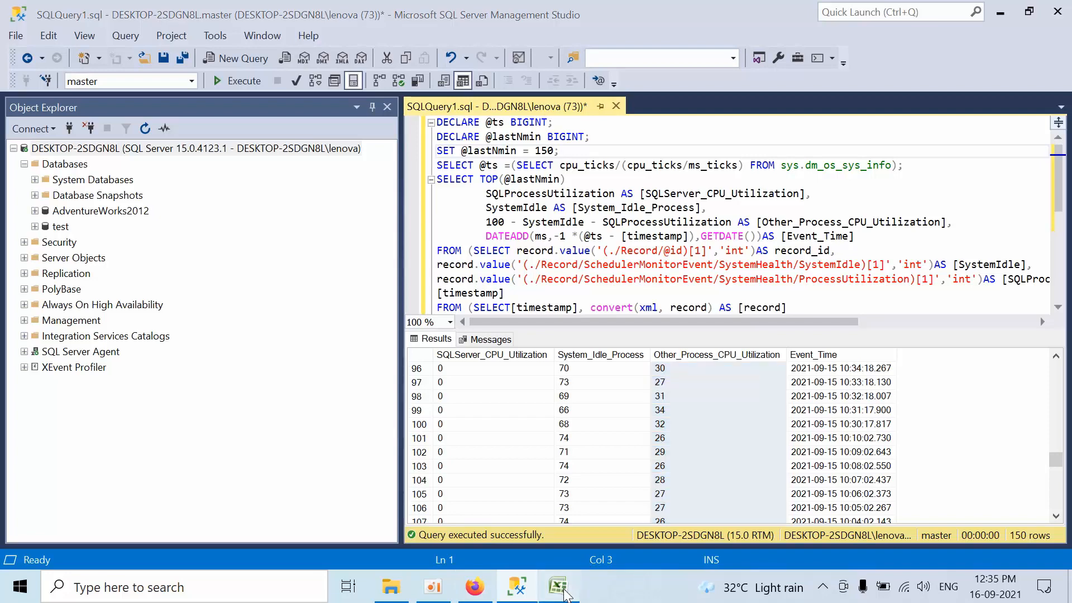
left_click(558, 586)
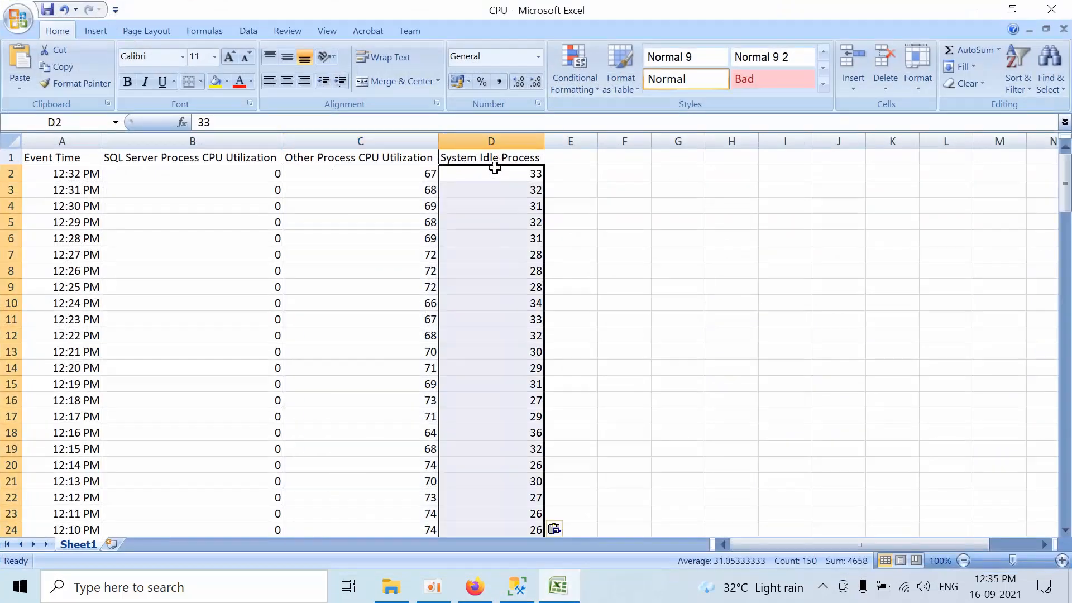
left_click(62, 157)
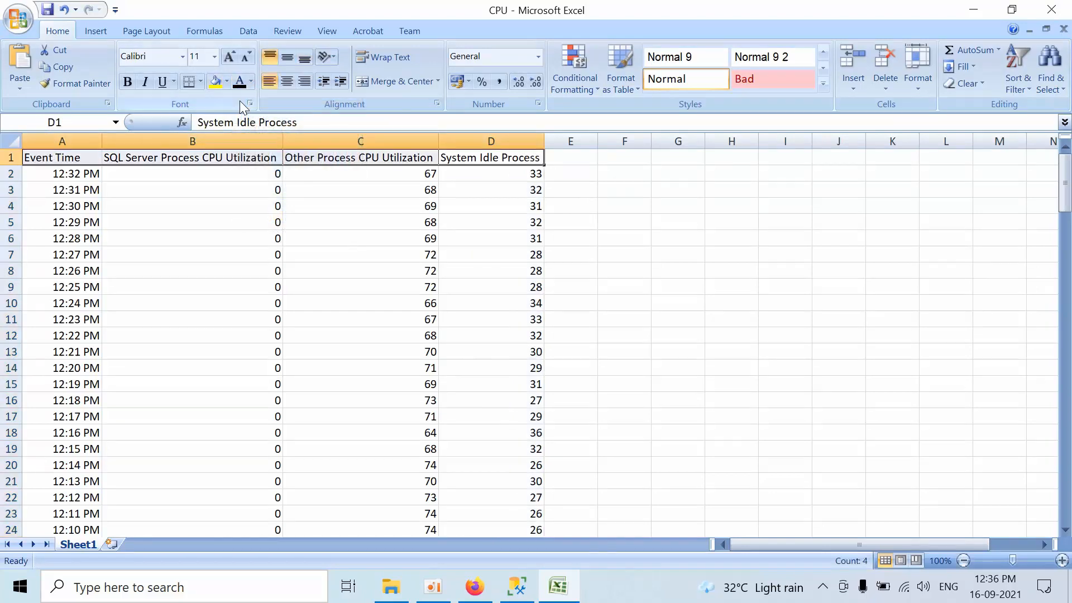
Fill the A1:D1 heading row with dark blue, then select the whole CPU data table.
left_click(360, 157)
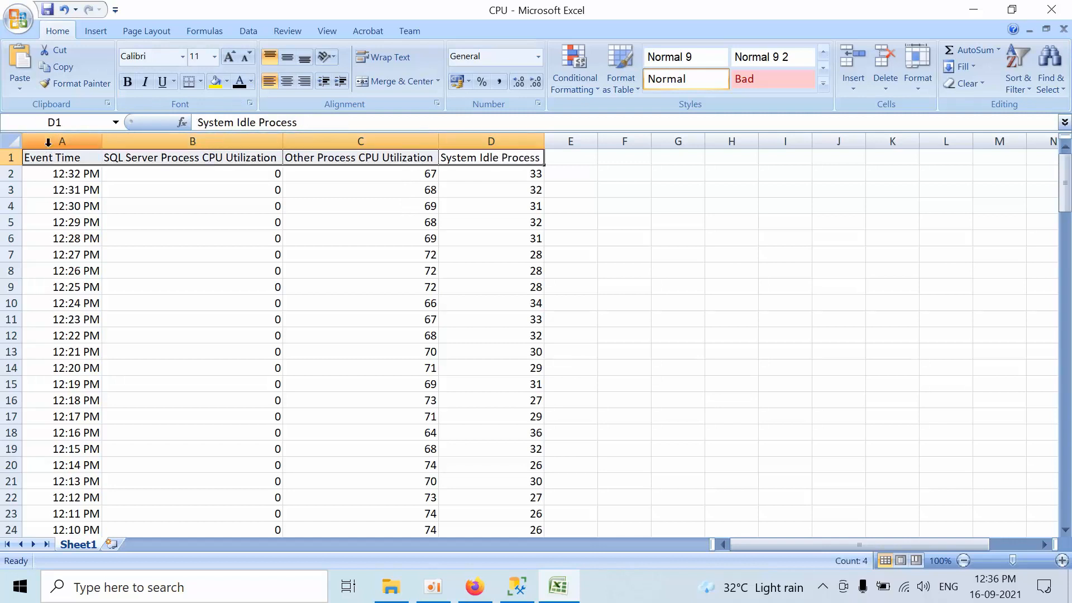
left_click(227, 82)
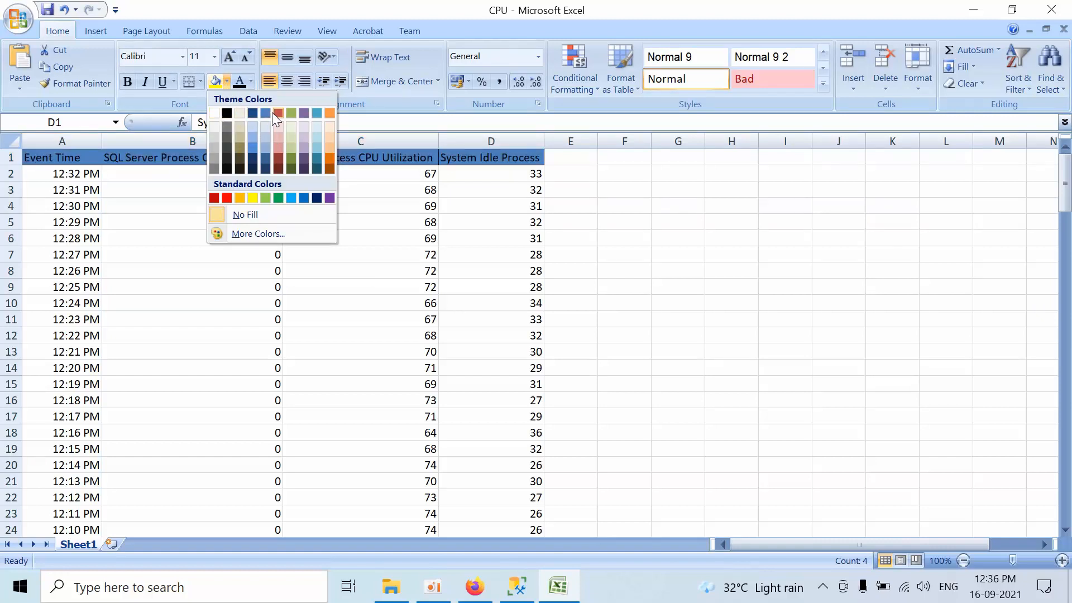
left_click(278, 114)
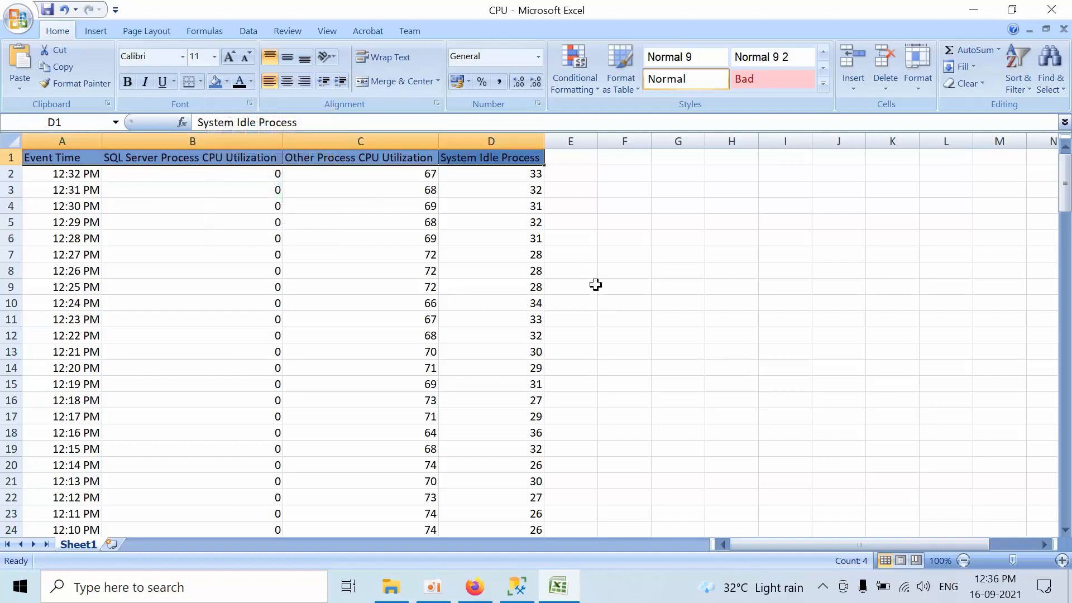
left_click(571, 287)
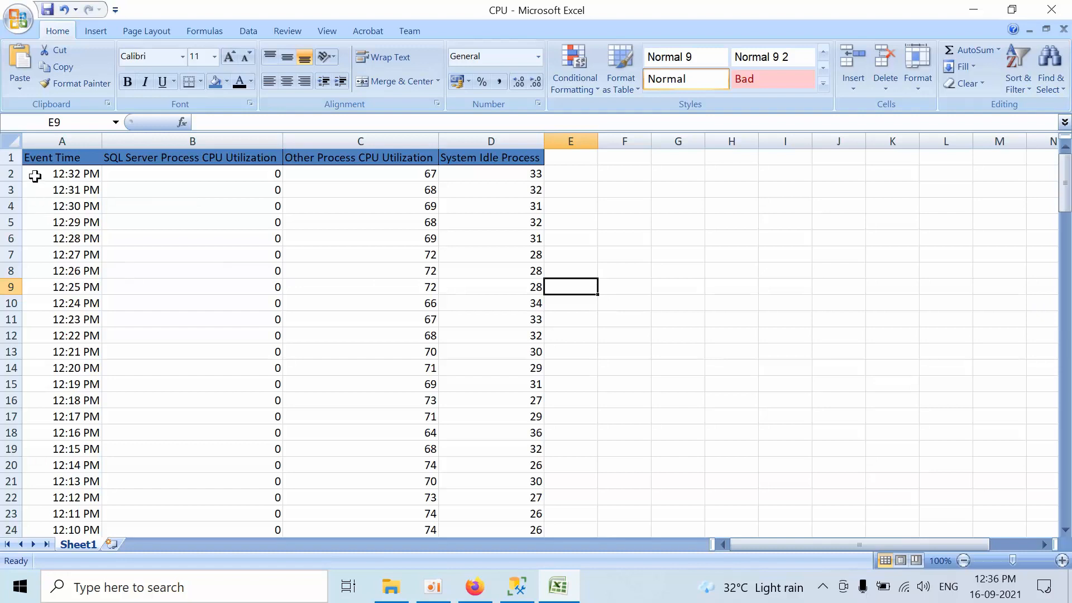
left_click(361, 497)
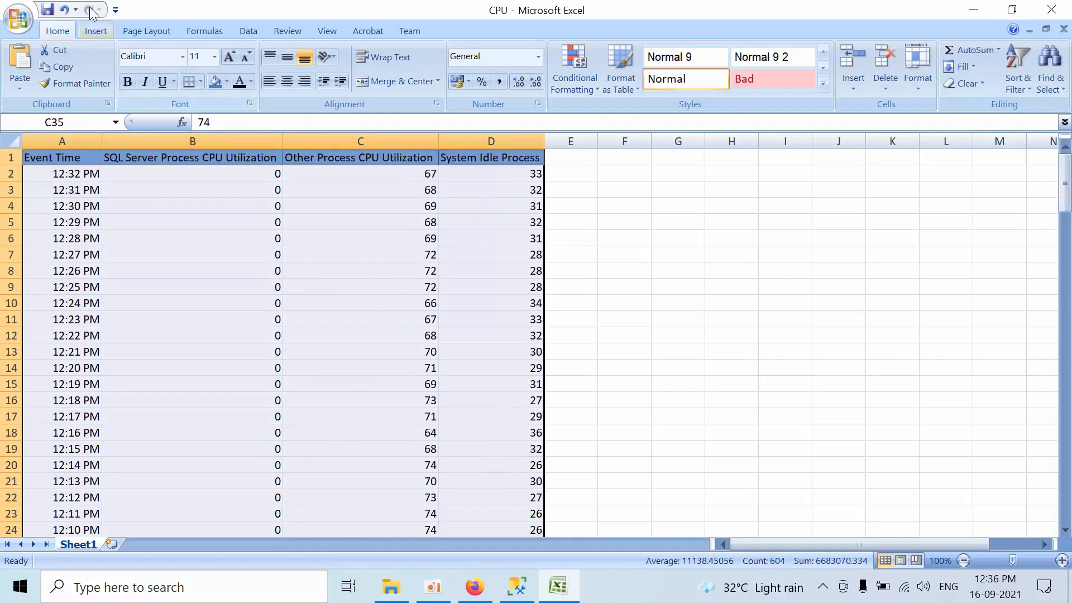
Insert a clustered column chart of the data and apply a layout with title placeholder and bottom legend.
left_click(95, 31)
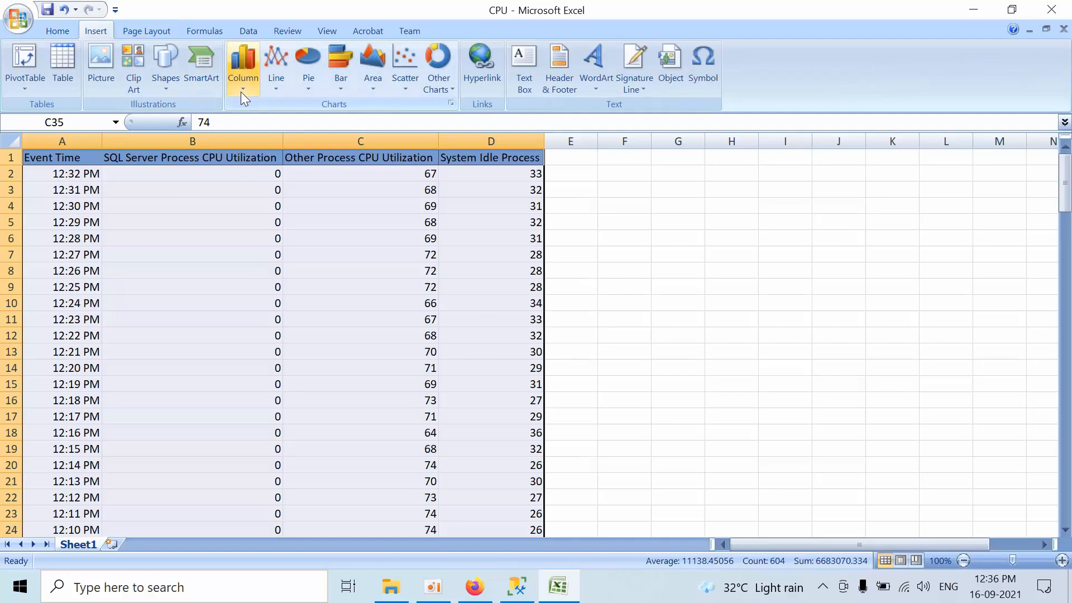
left_click(242, 66)
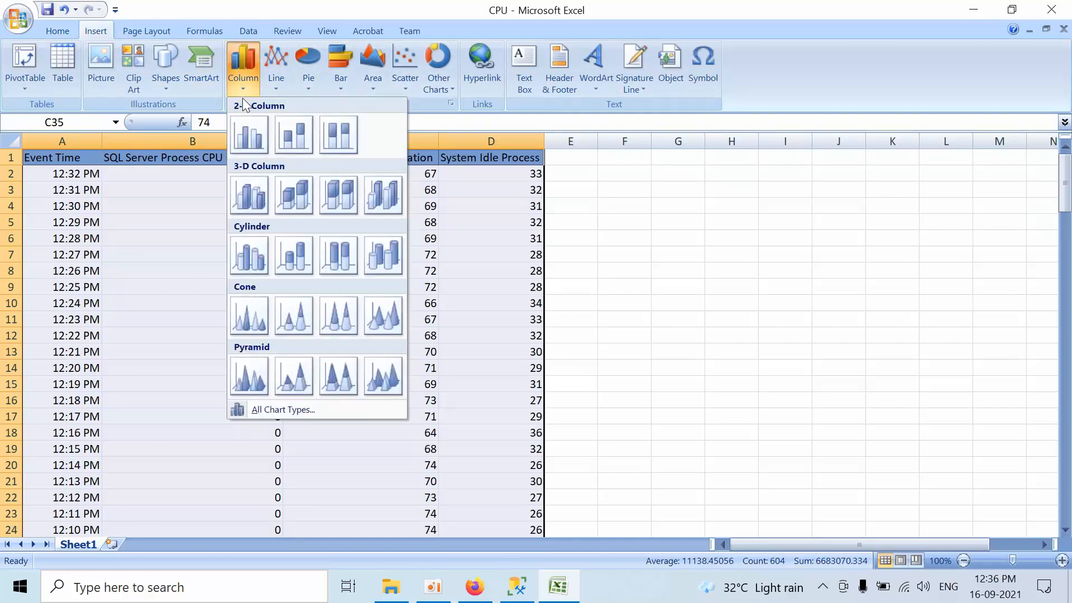
mouse_move(249, 134)
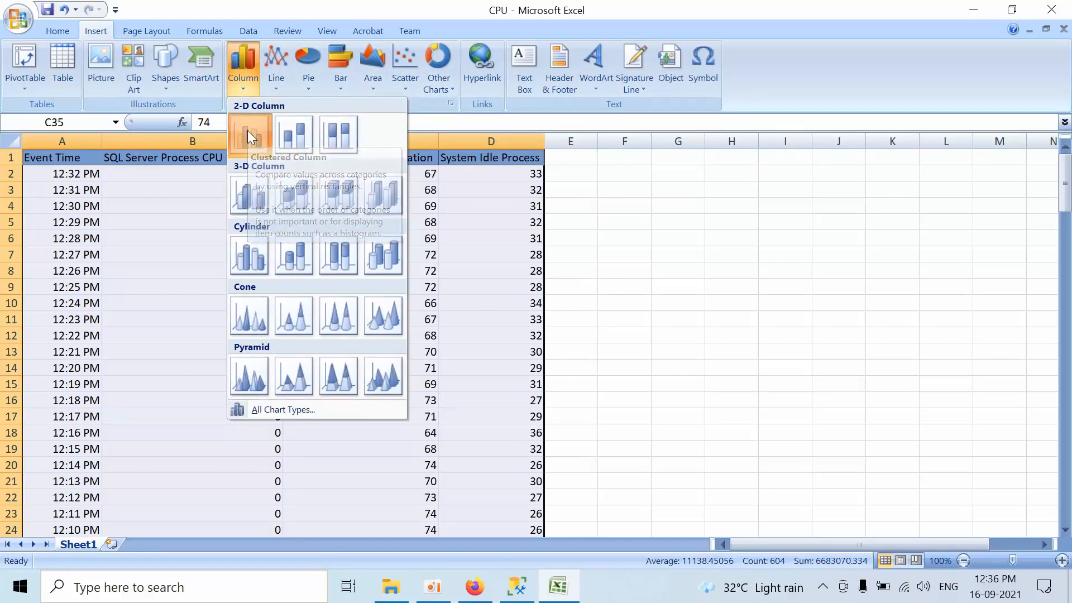
left_click(248, 132)
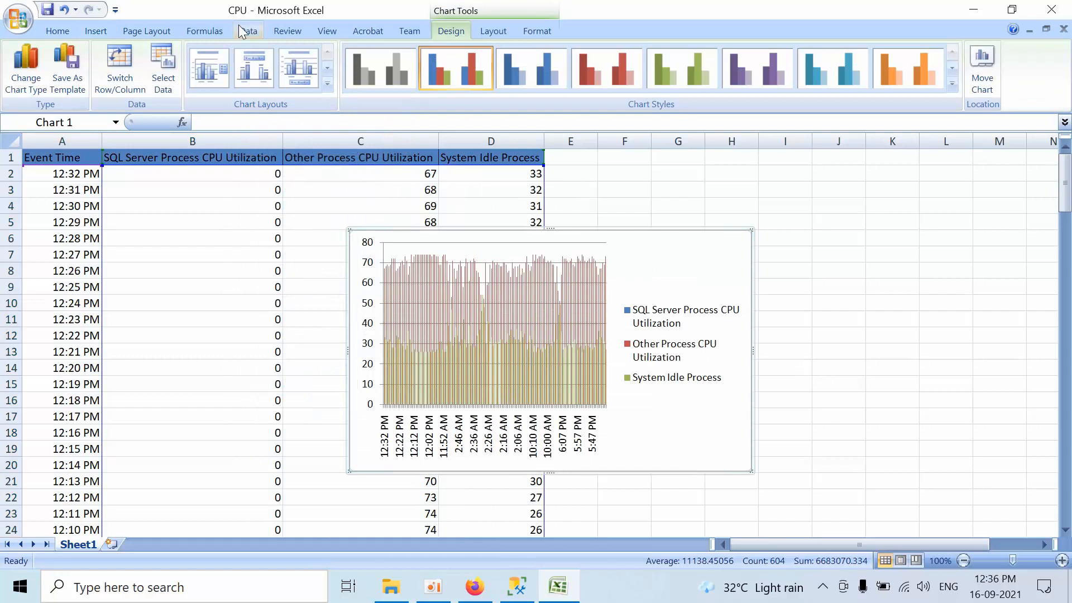
mouse_move(529, 68)
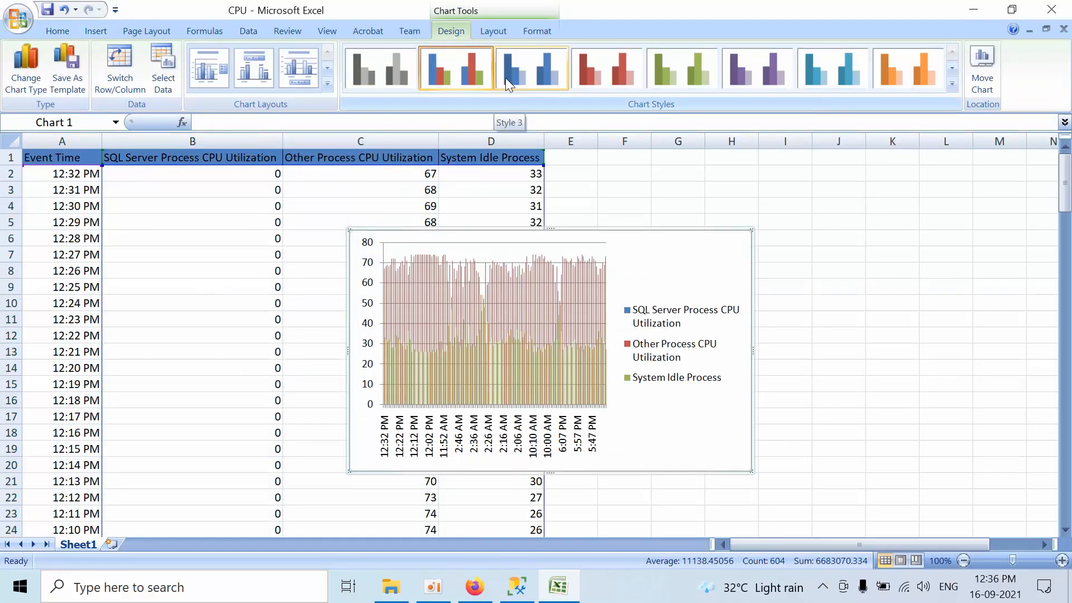
left_click(530, 68)
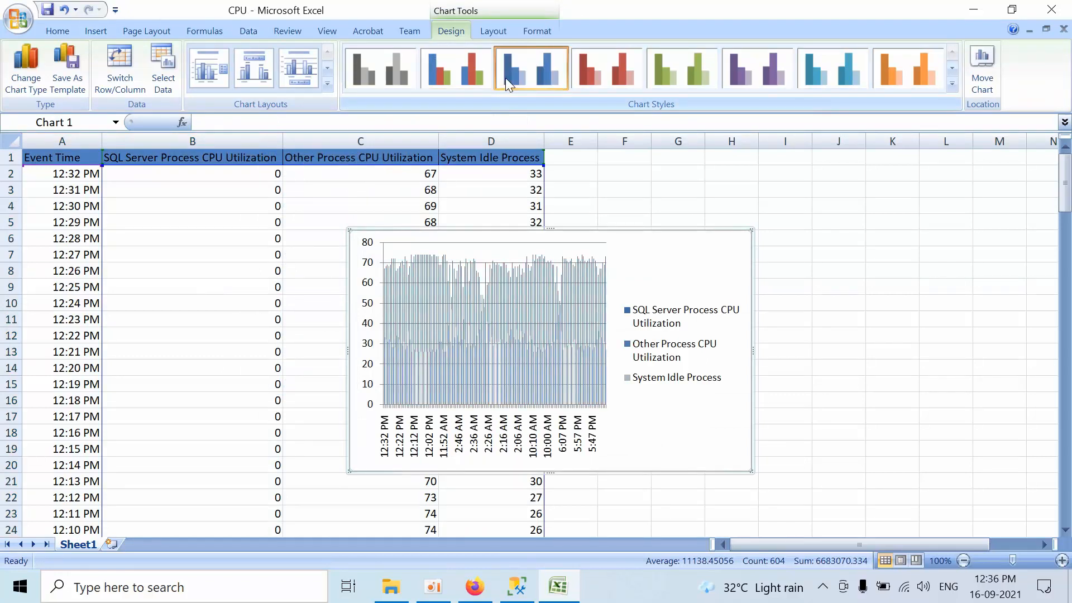
left_click(605, 68)
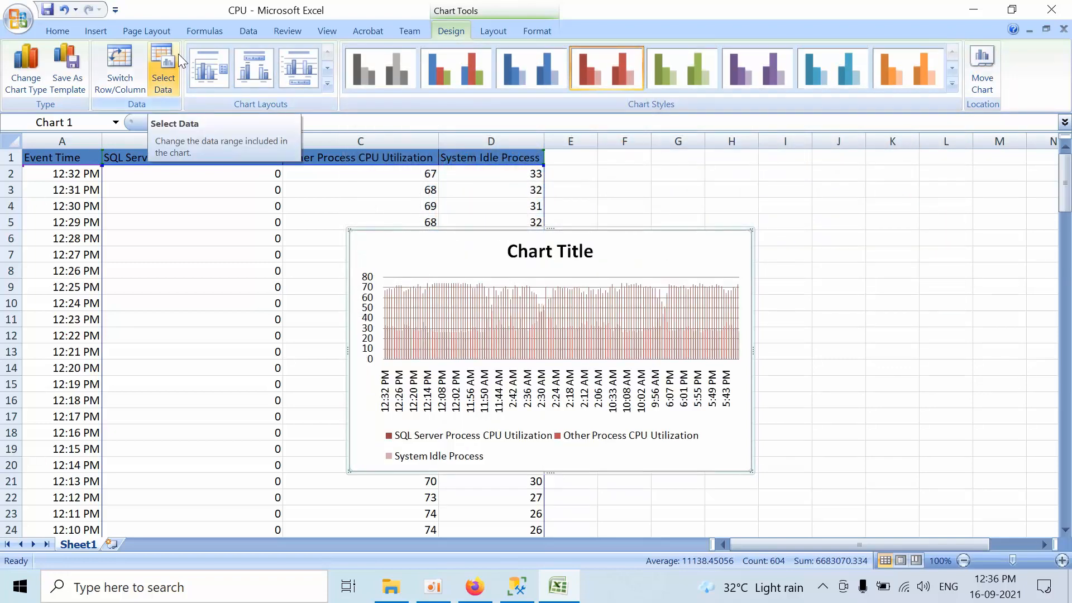
mouse_move(390, 332)
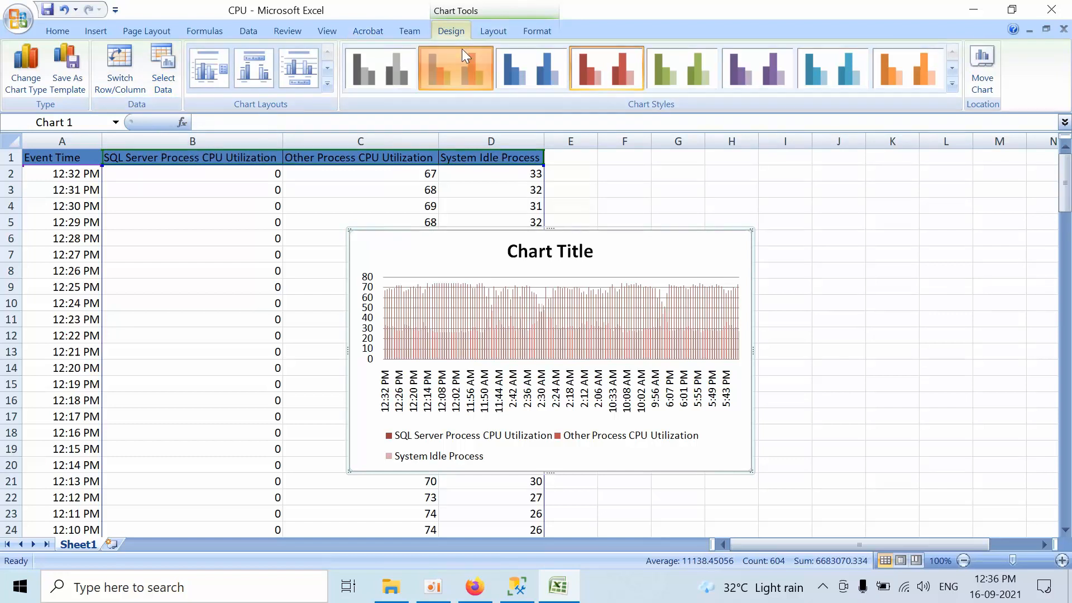
Check the gridline choices, then enlarge the chart to span columns B to O.
left_click(493, 31)
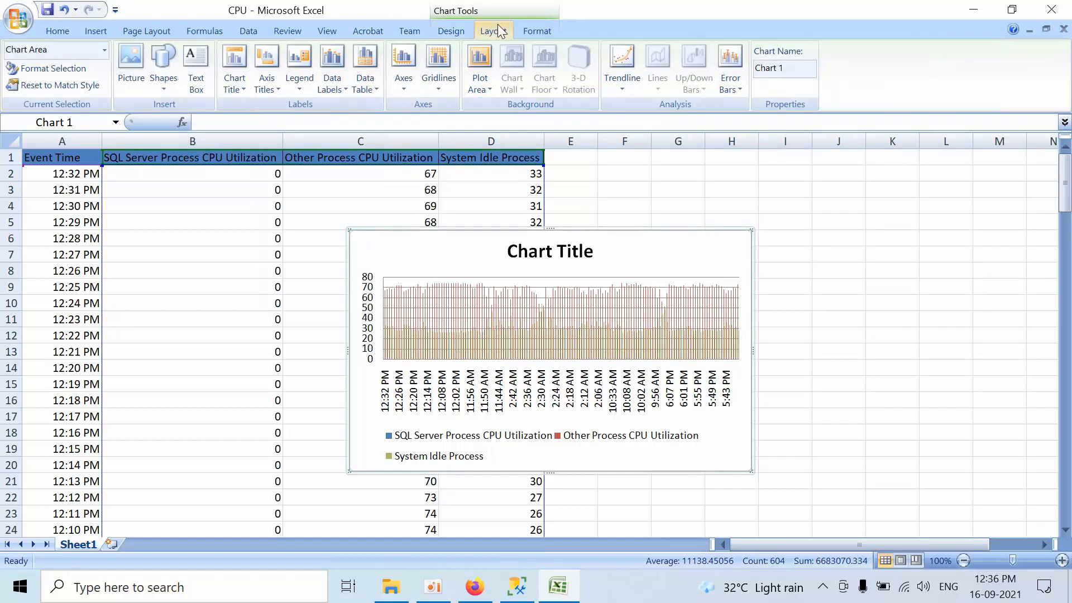
left_click(437, 65)
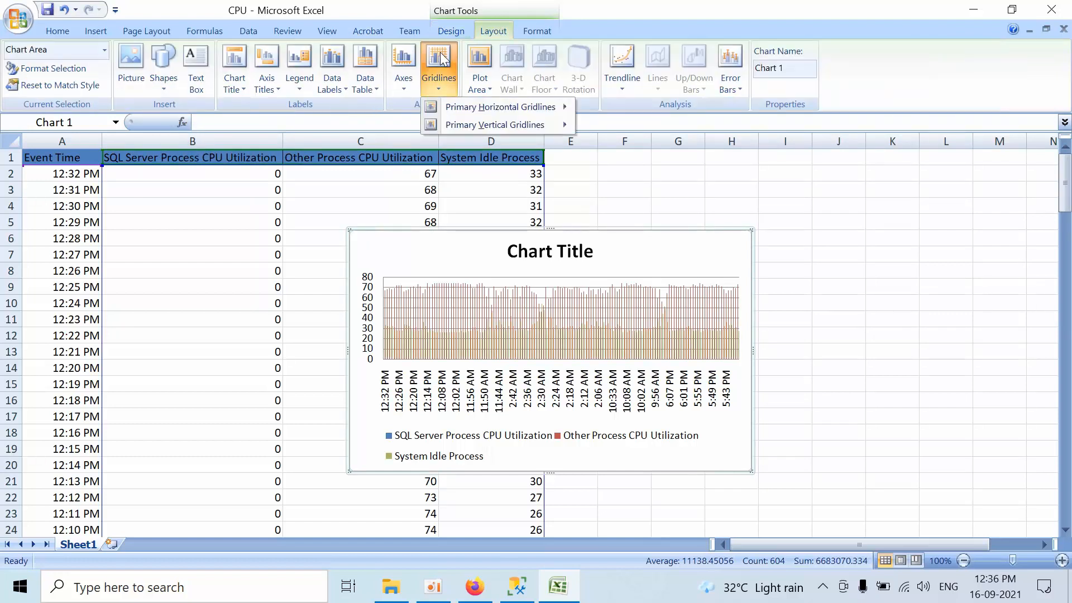
mouse_move(759, 489)
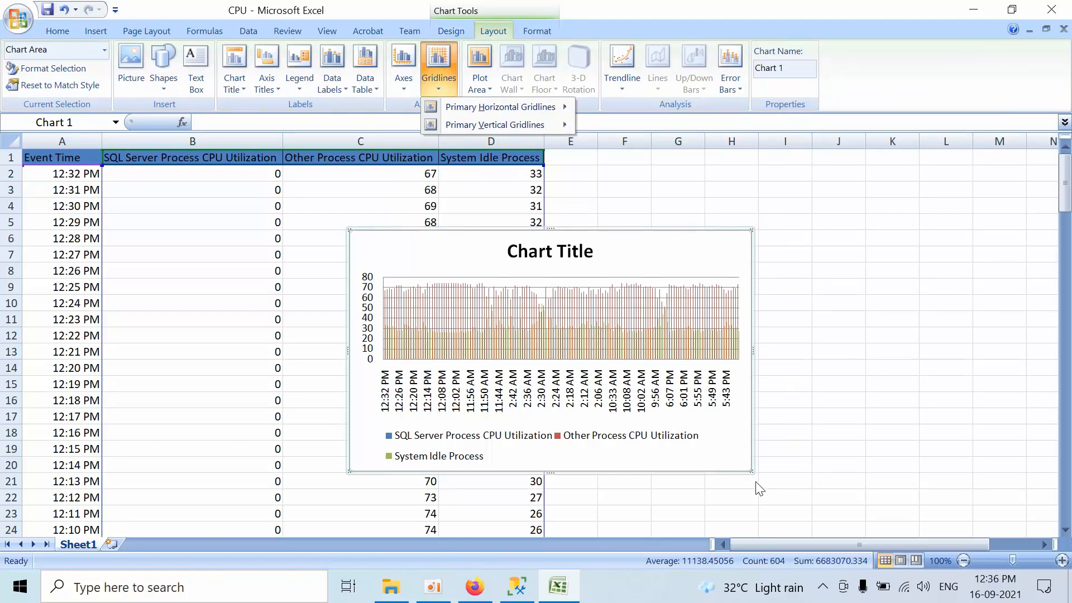
left_click(764, 444)
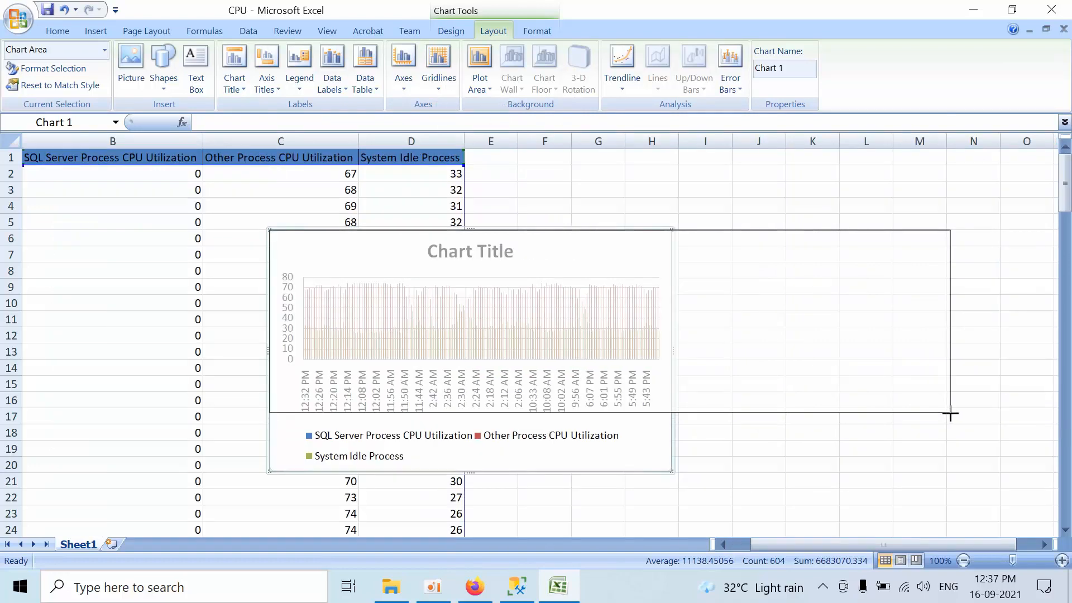
left_click_drag(949, 415, 995, 406)
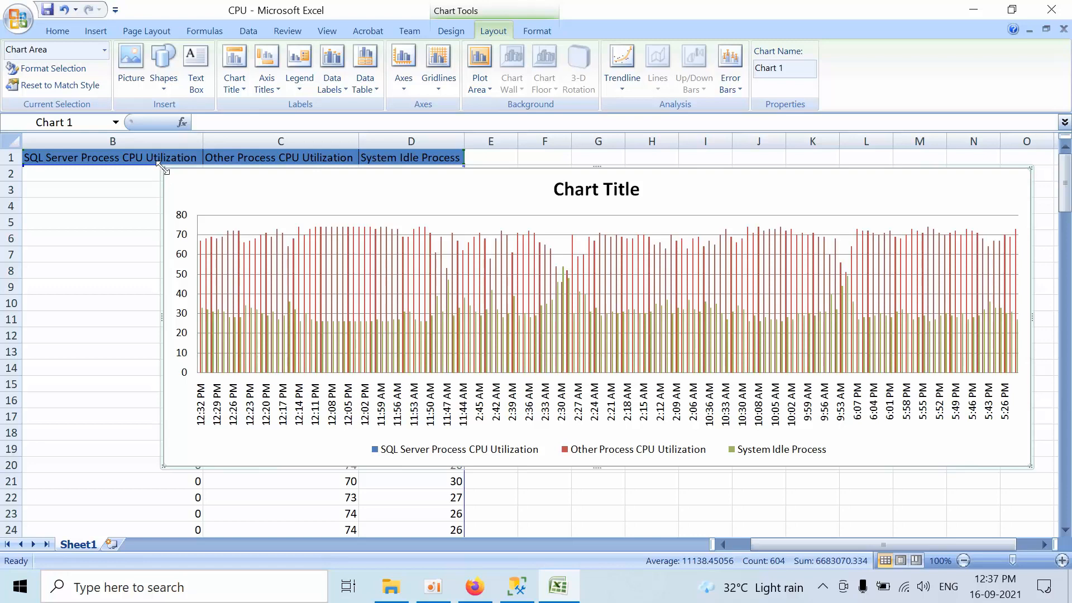
mouse_move(164, 170)
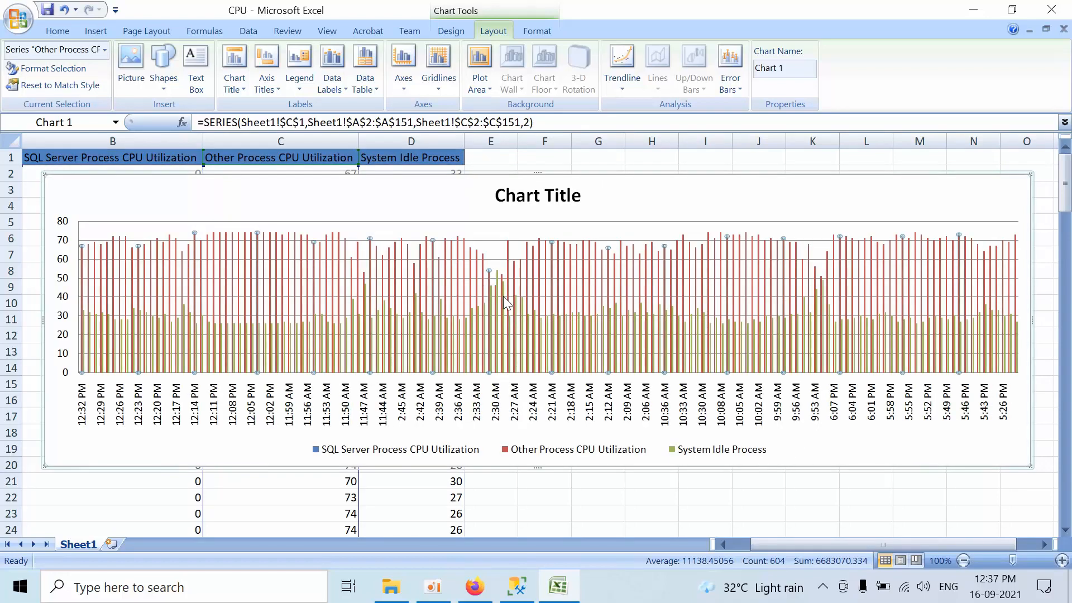
mouse_move(506, 302)
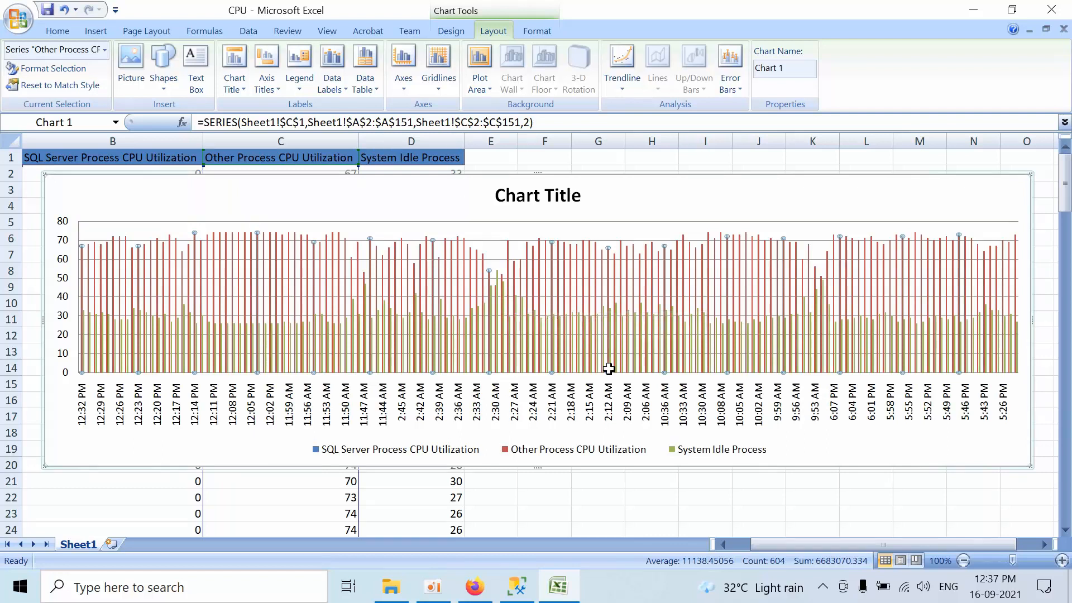
mouse_move(576, 401)
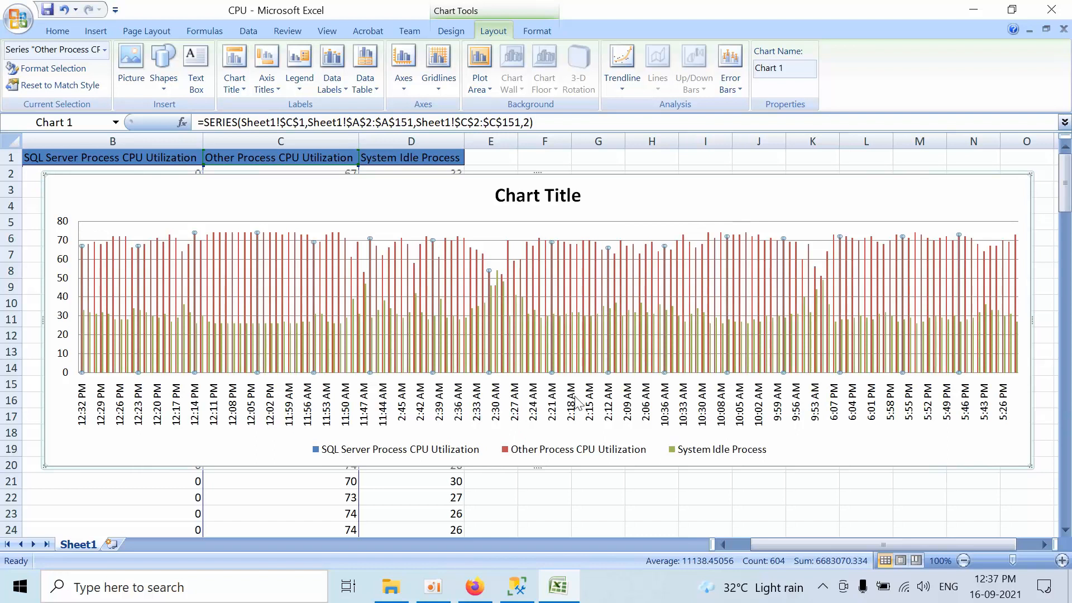
mouse_move(662, 306)
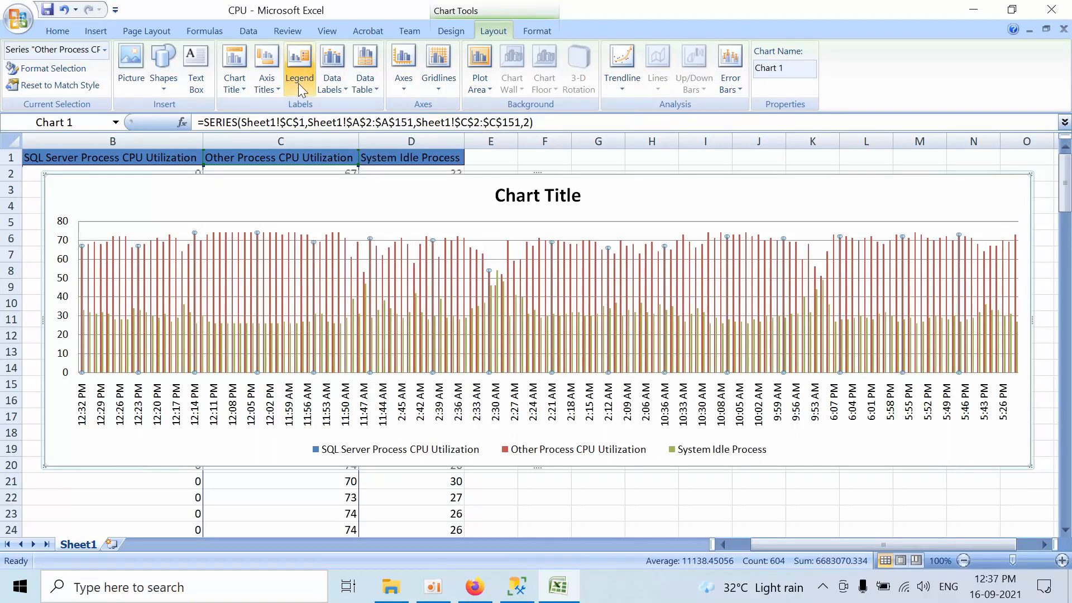
Title the chart 'Cpu consumption for the last 150 mins on the sql server'.
left_click(612, 191)
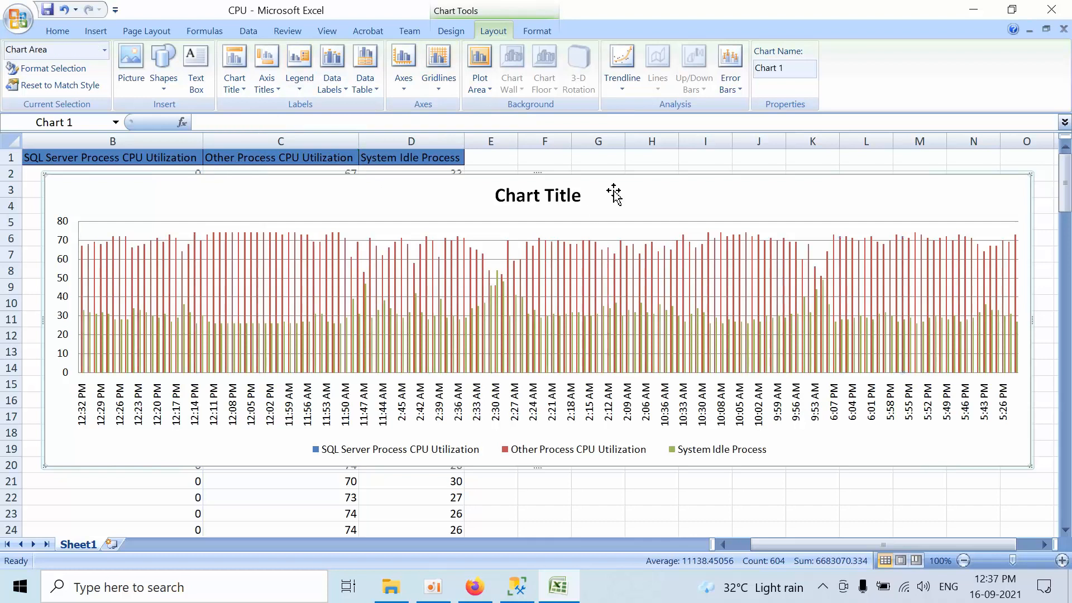
double_click(537, 195)
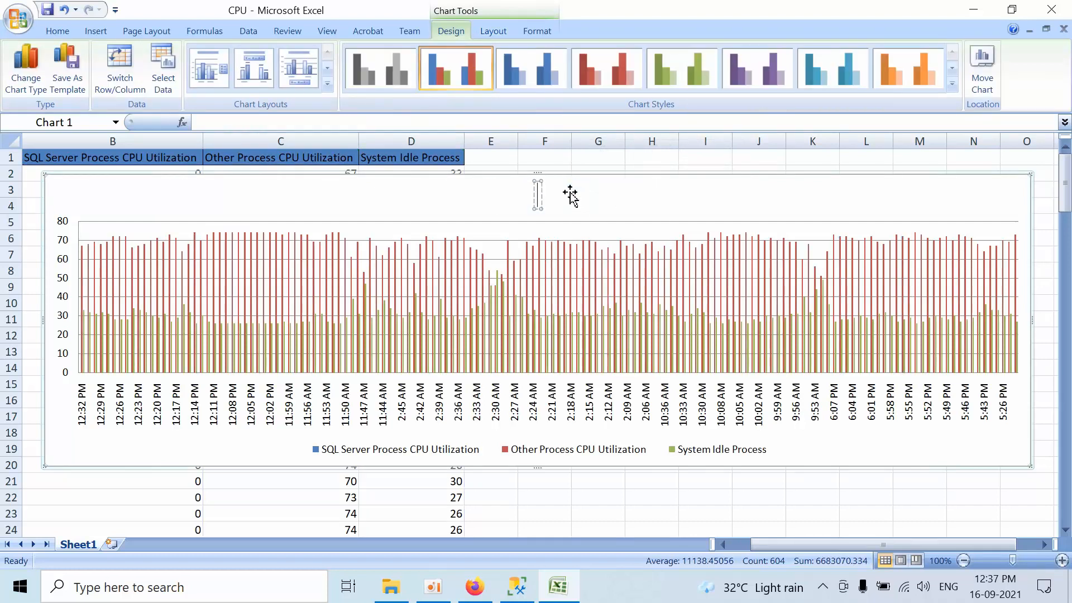
mouse_move(569, 193)
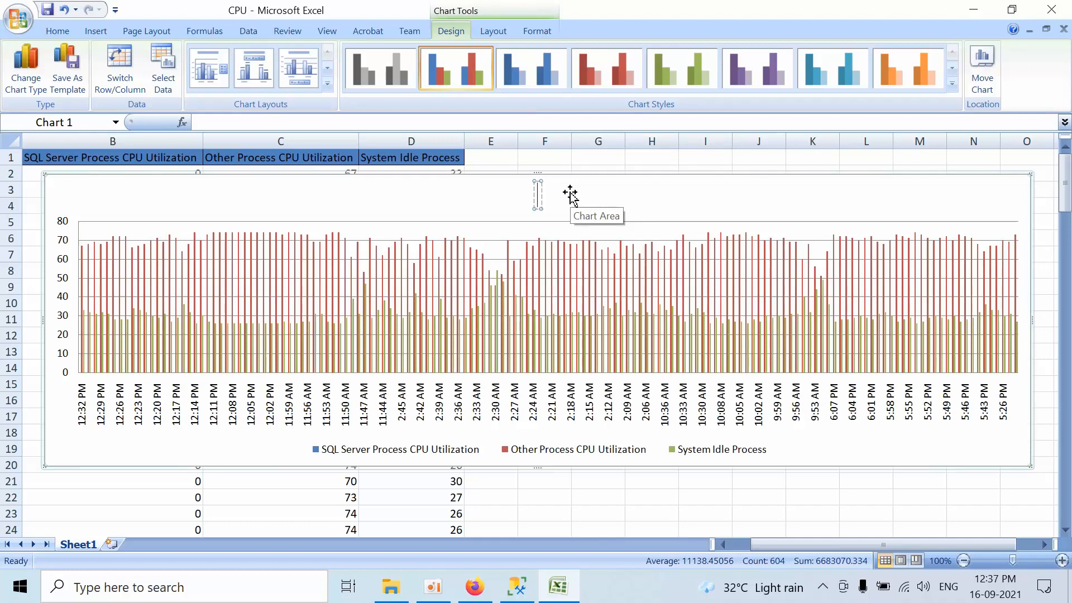
type("Cpu consumption for the")
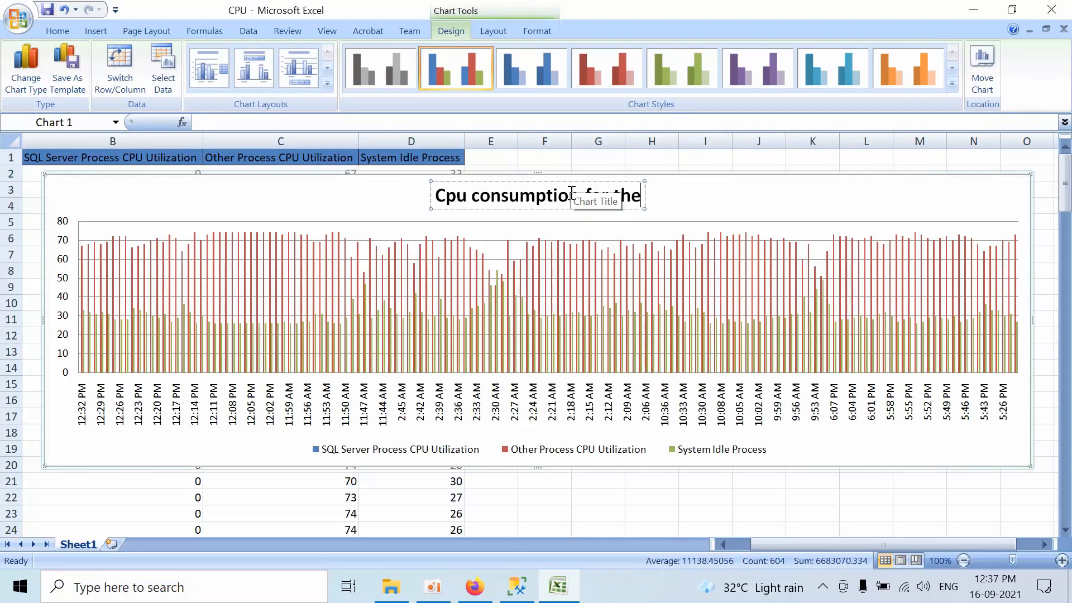
type("last 150 mins")
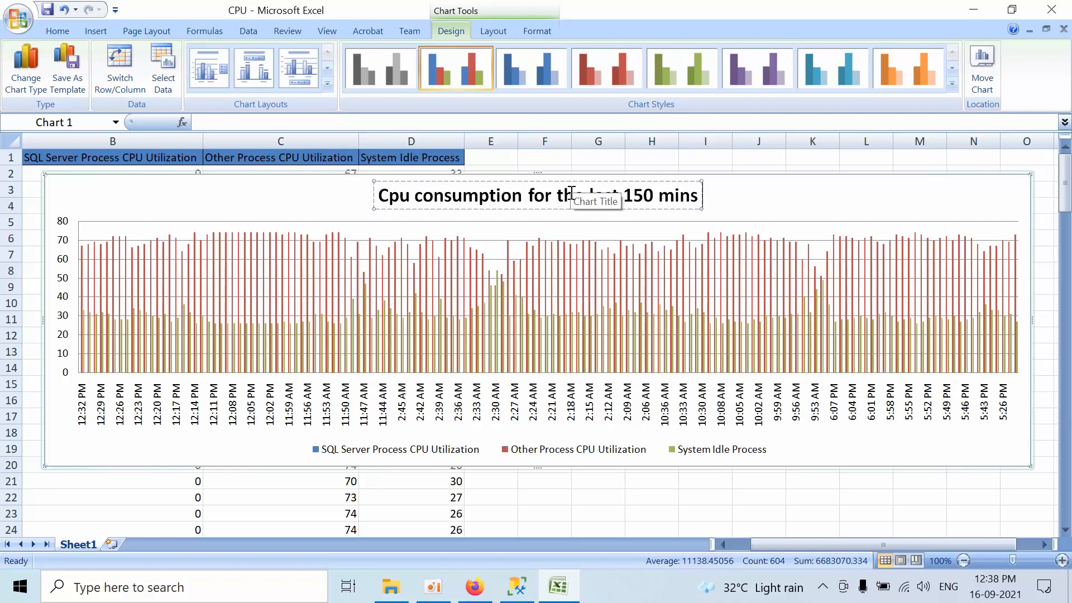
type("on the sql server")
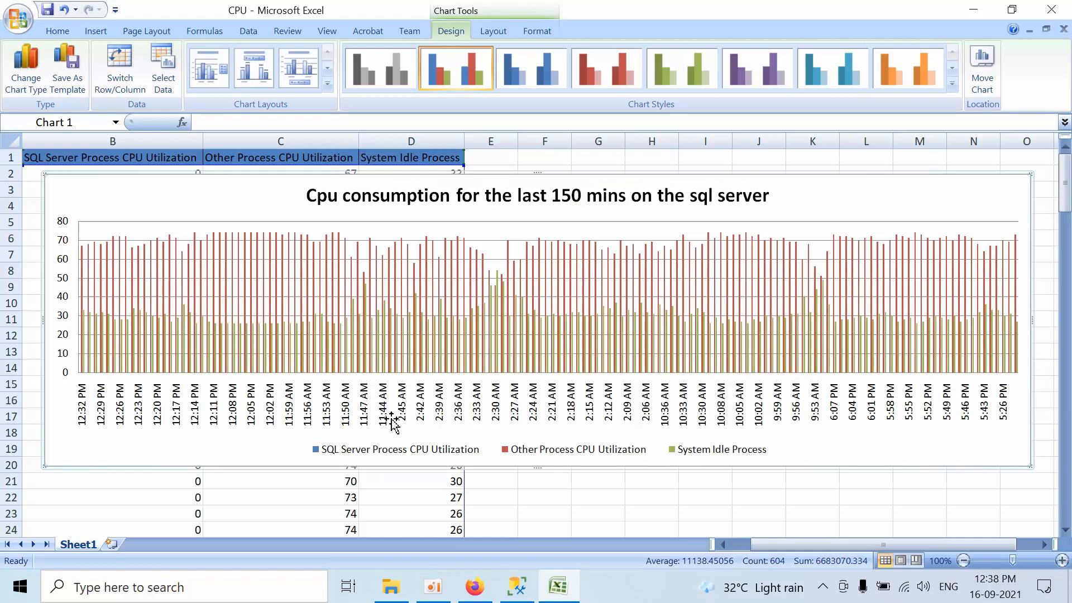
mouse_move(335, 452)
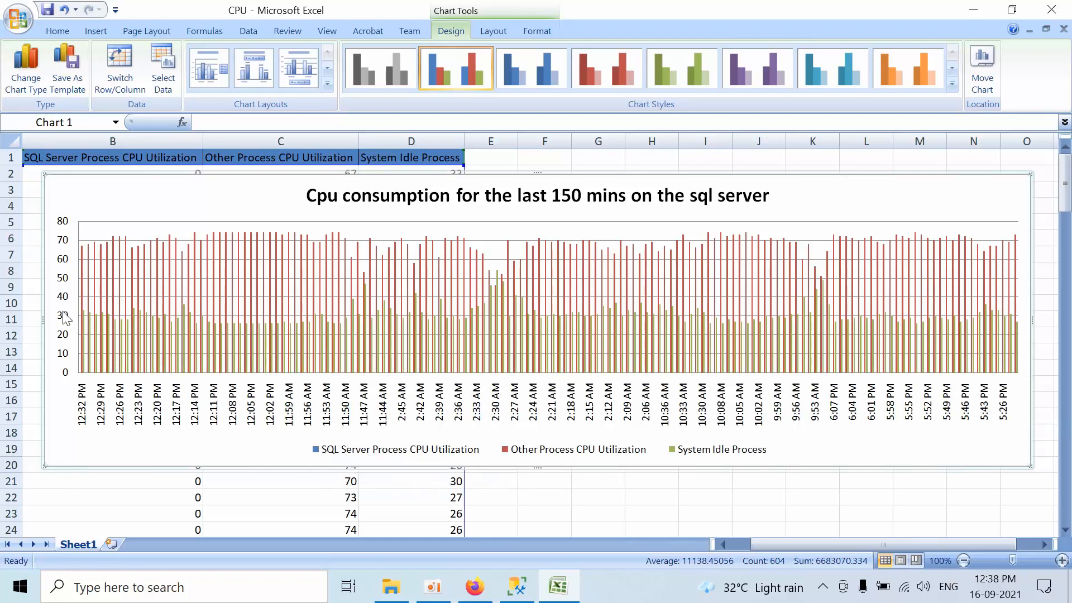
mouse_move(81, 374)
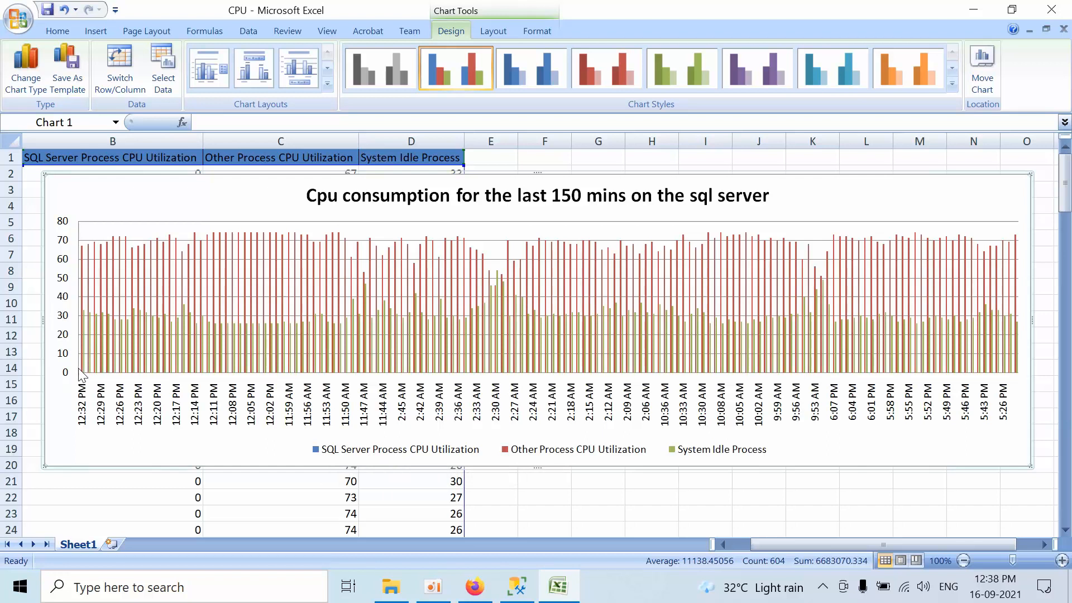
mouse_move(544, 436)
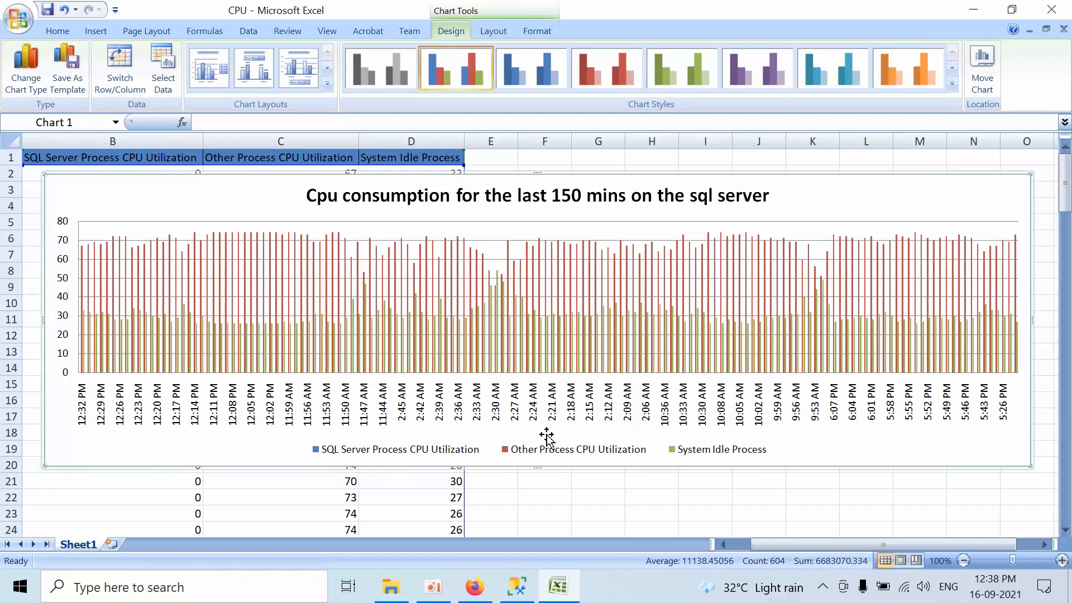
mouse_move(81, 267)
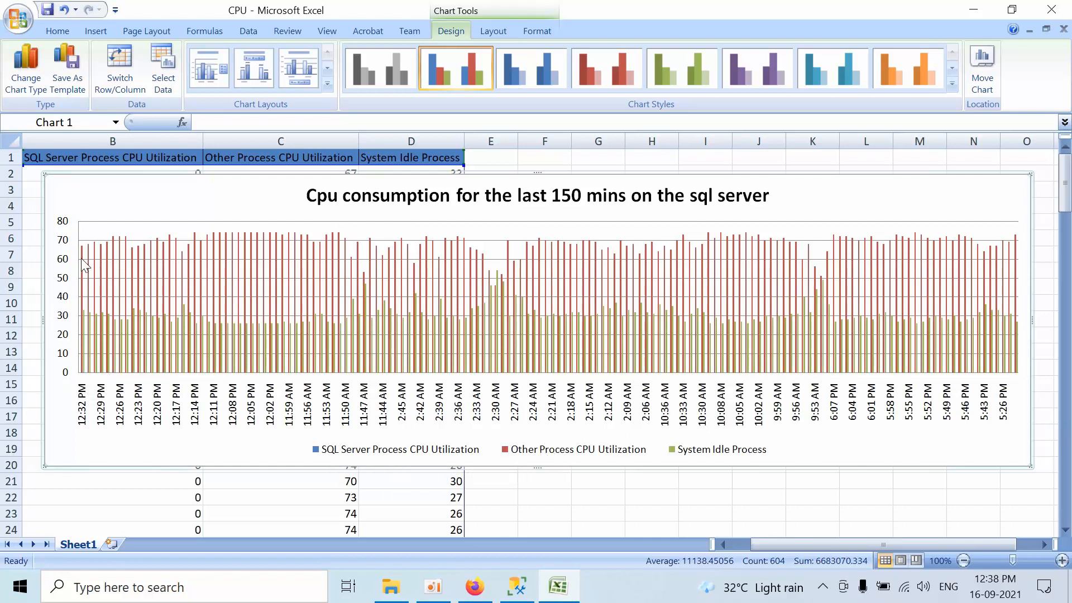
mouse_move(84, 262)
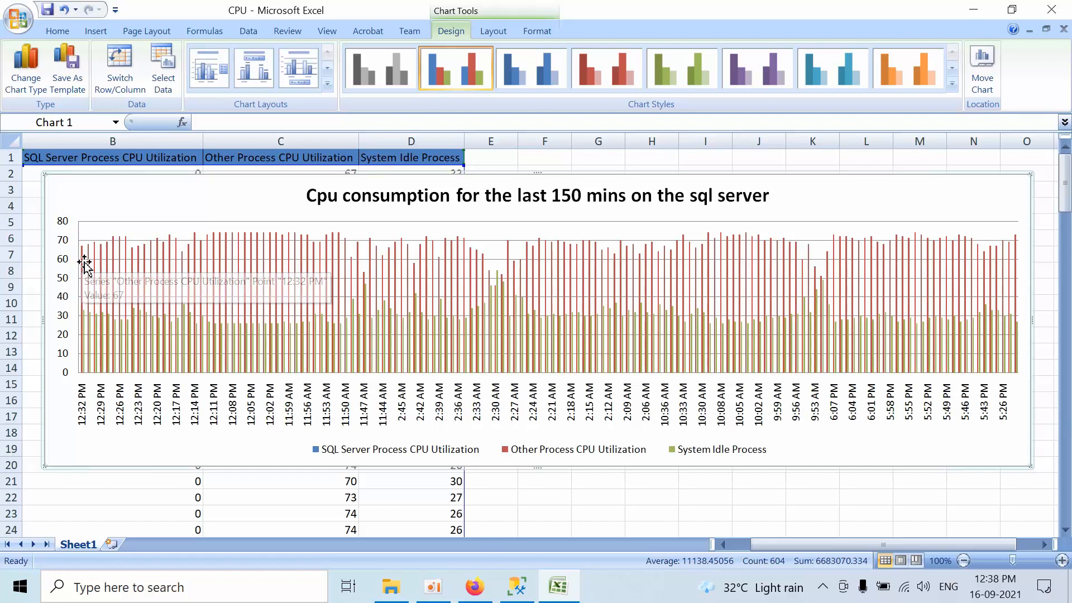
mouse_move(503, 421)
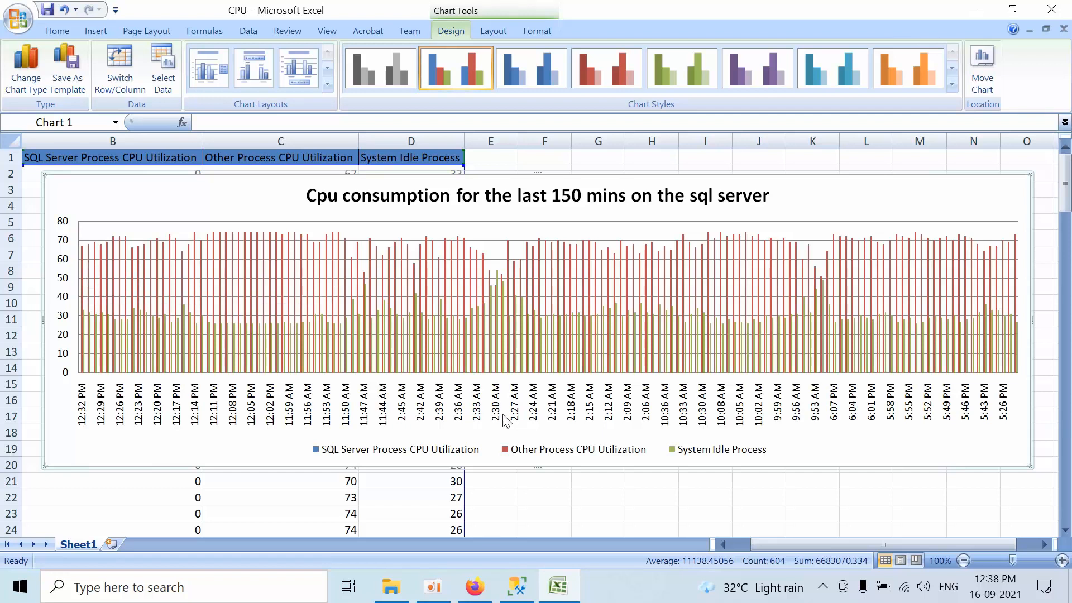
mouse_move(802, 426)
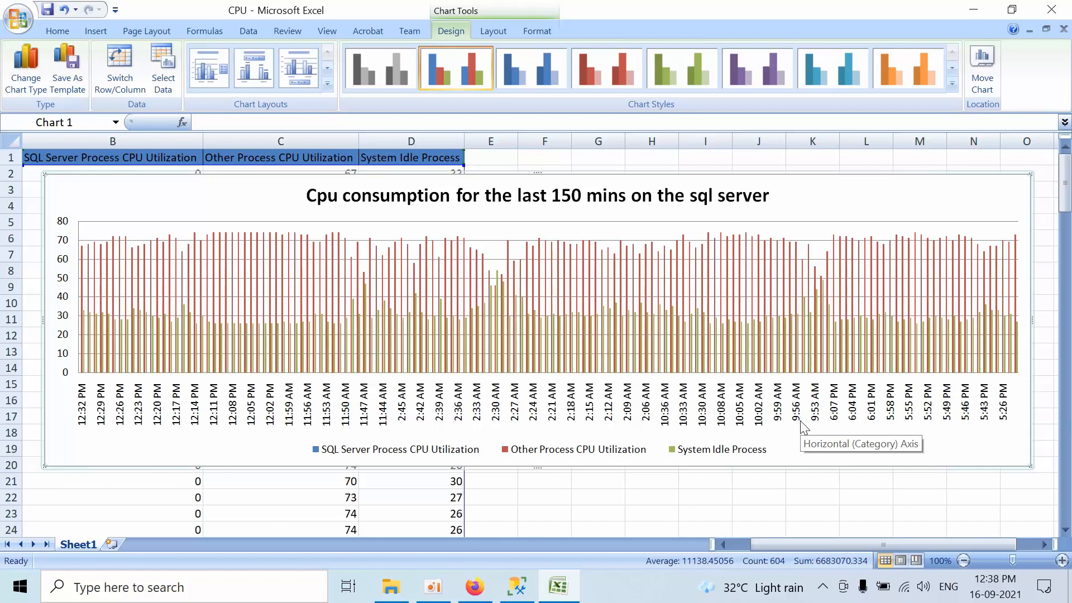
mouse_move(767, 405)
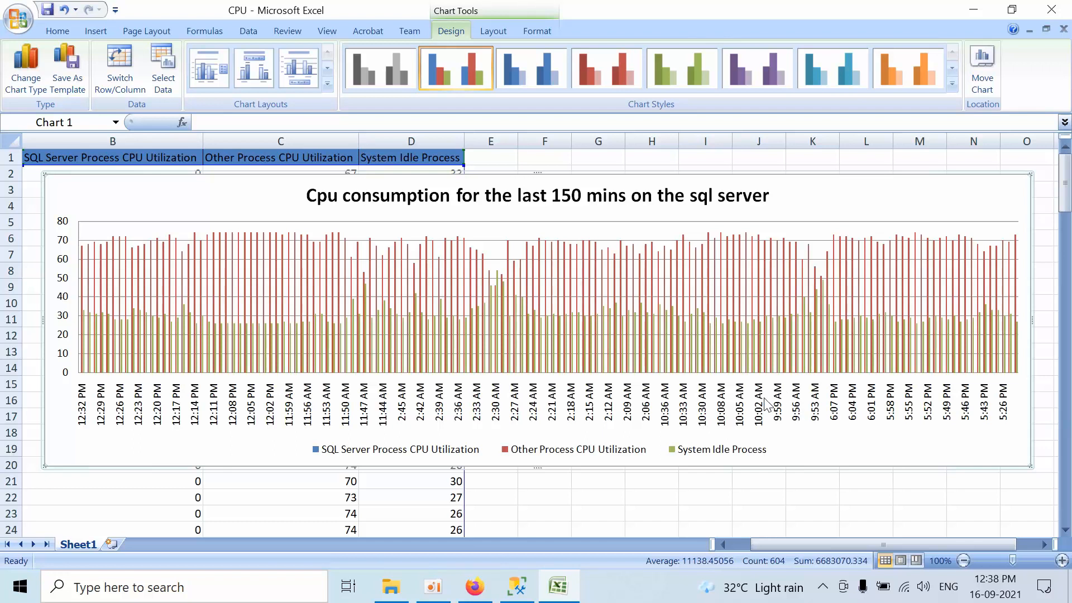
mouse_move(668, 194)
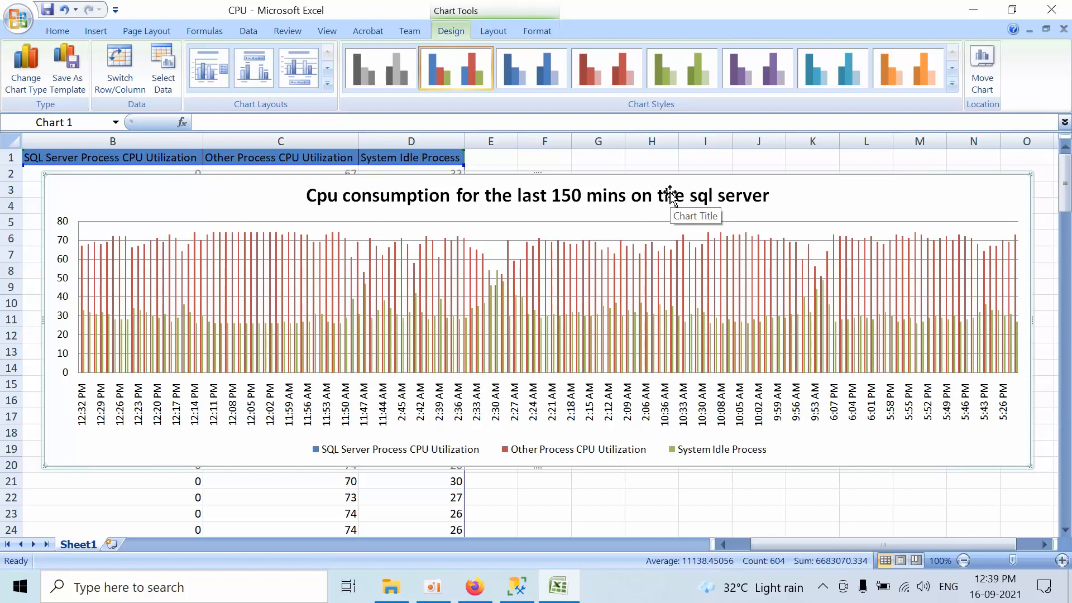
mouse_move(670, 195)
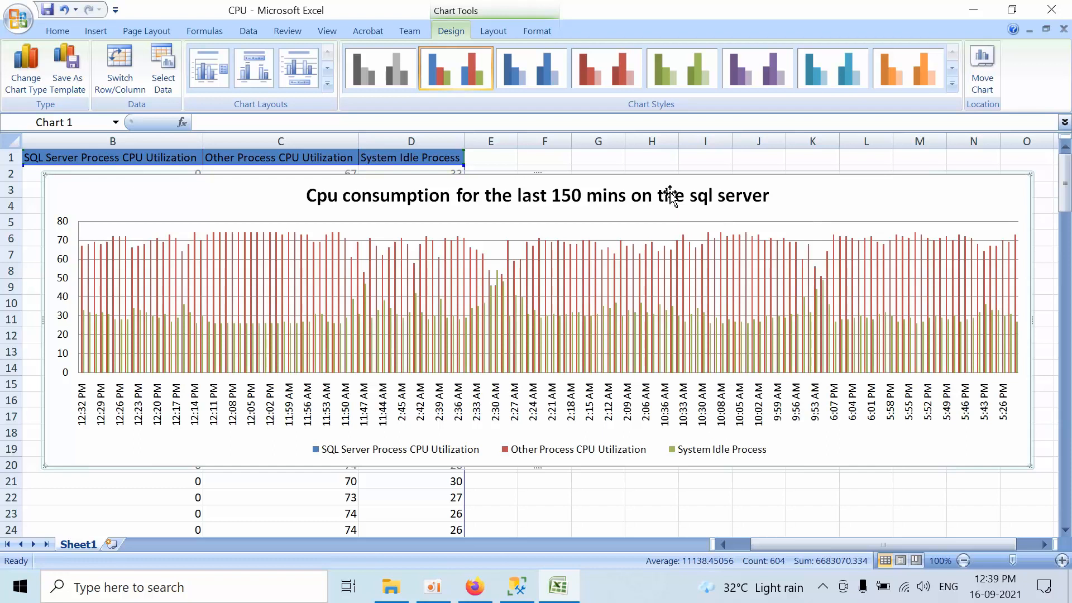